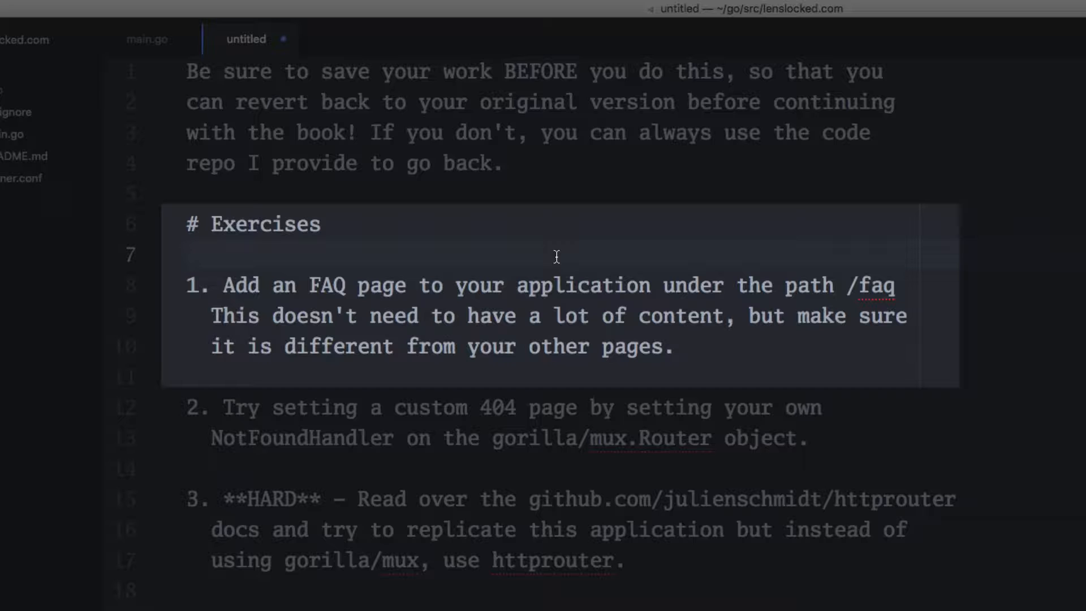
Step: Leave the FAQ exercise notes and bring up main.go with its home and contact handlers
click(187, 255)
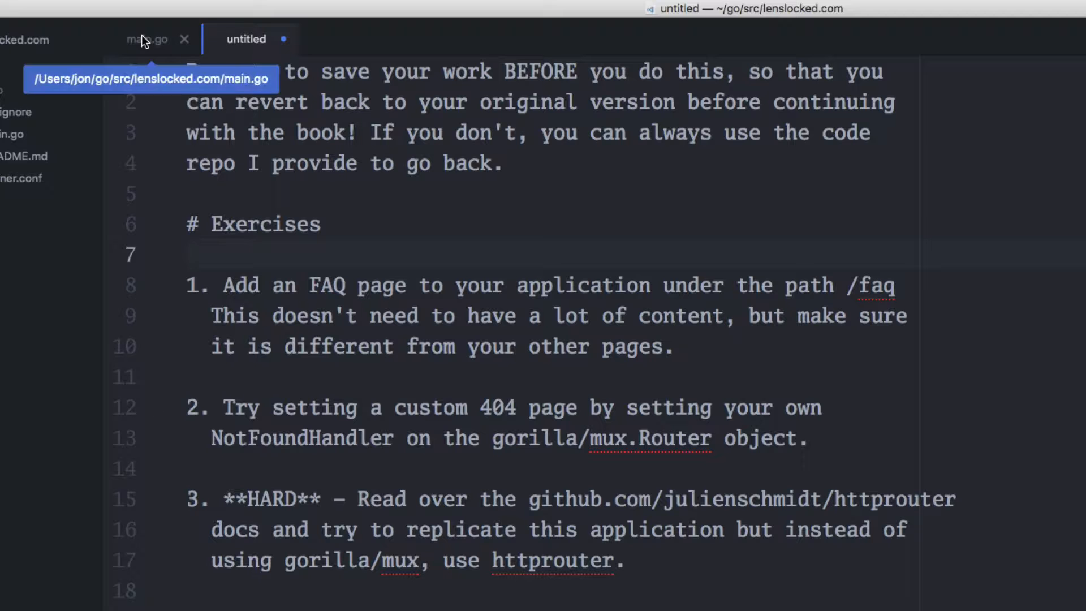
click(147, 38)
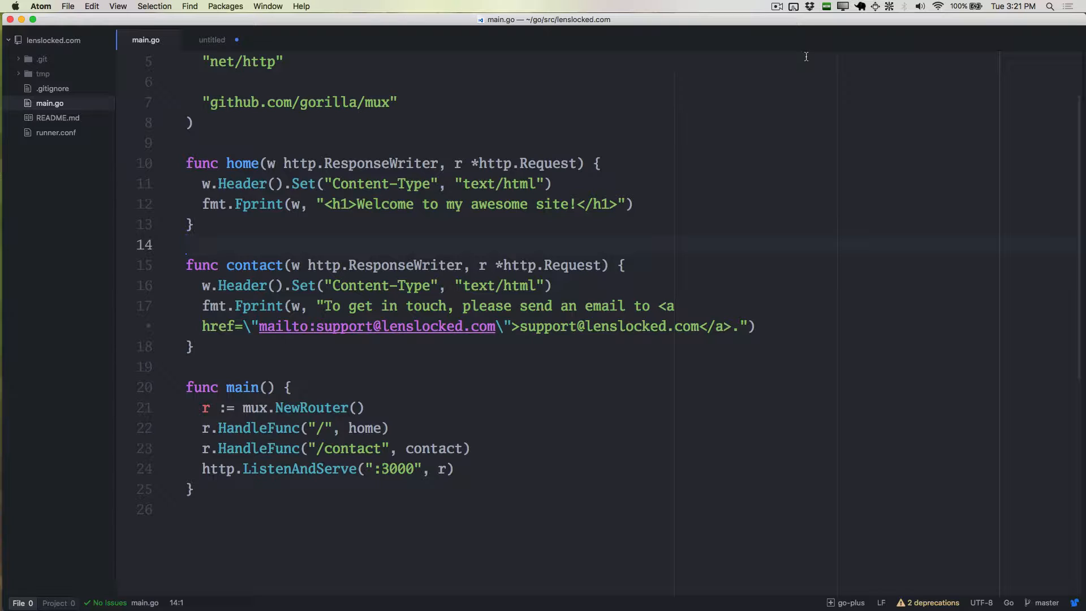
Step: Declare func faq(w http.ResponseWriter, r *http.Request) {} below the contact handler
click(190, 245)
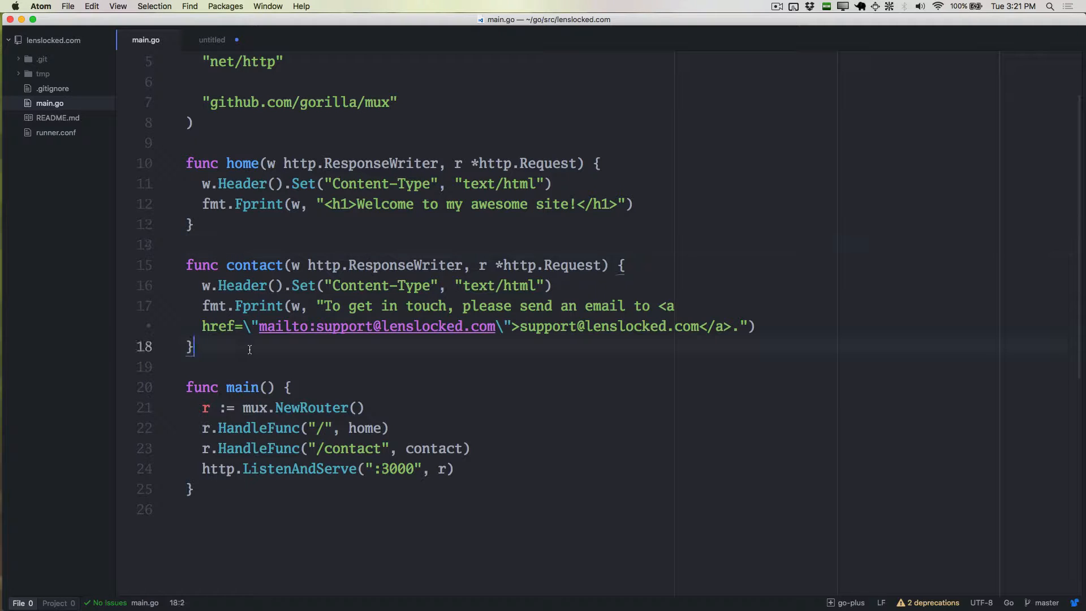
key(Return)
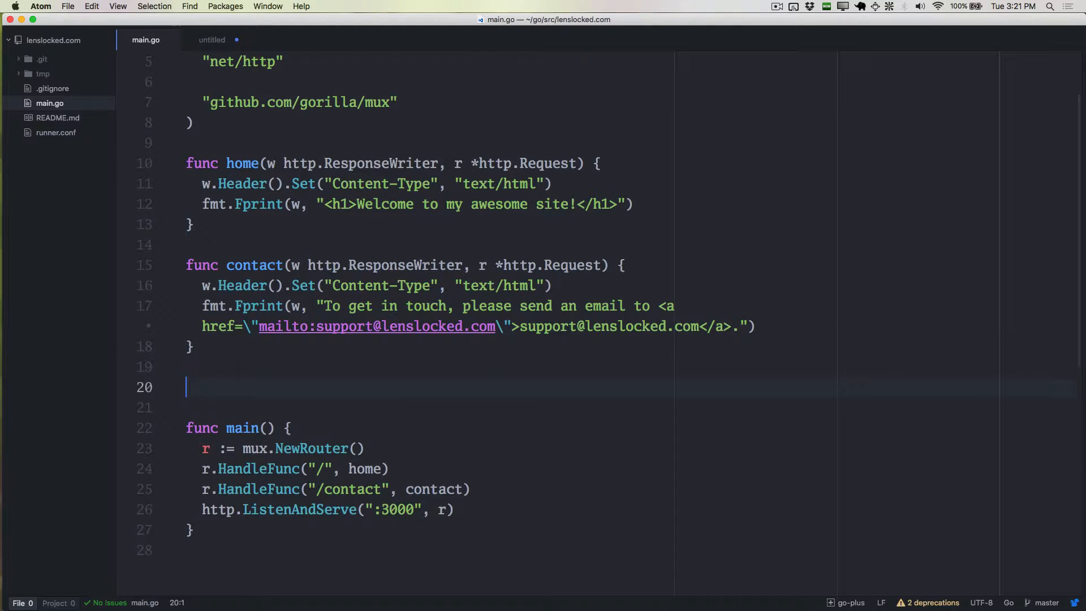
text(func fq)
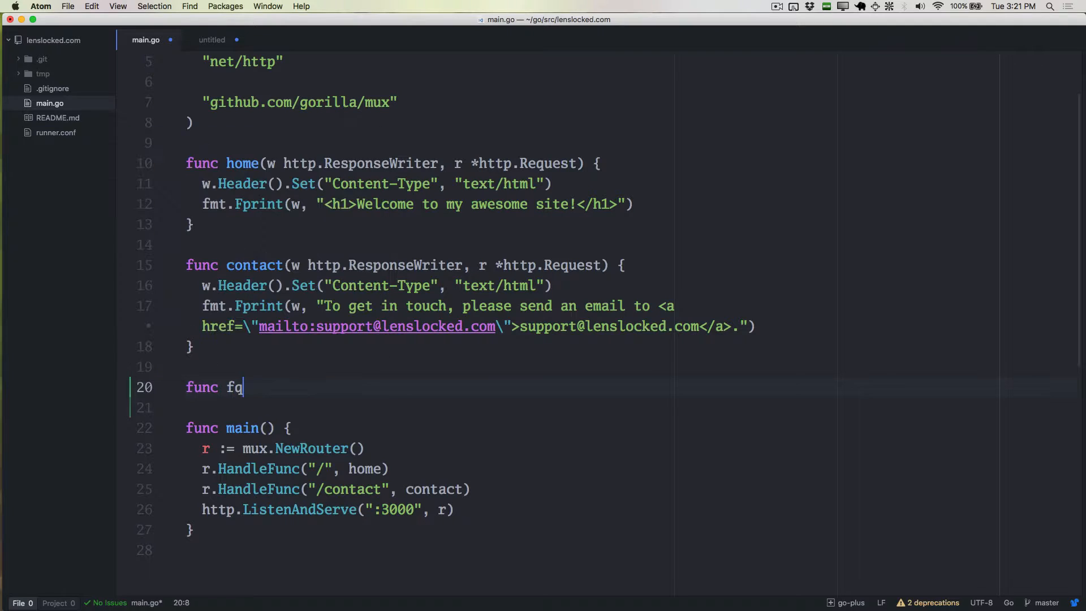
text(q(w)
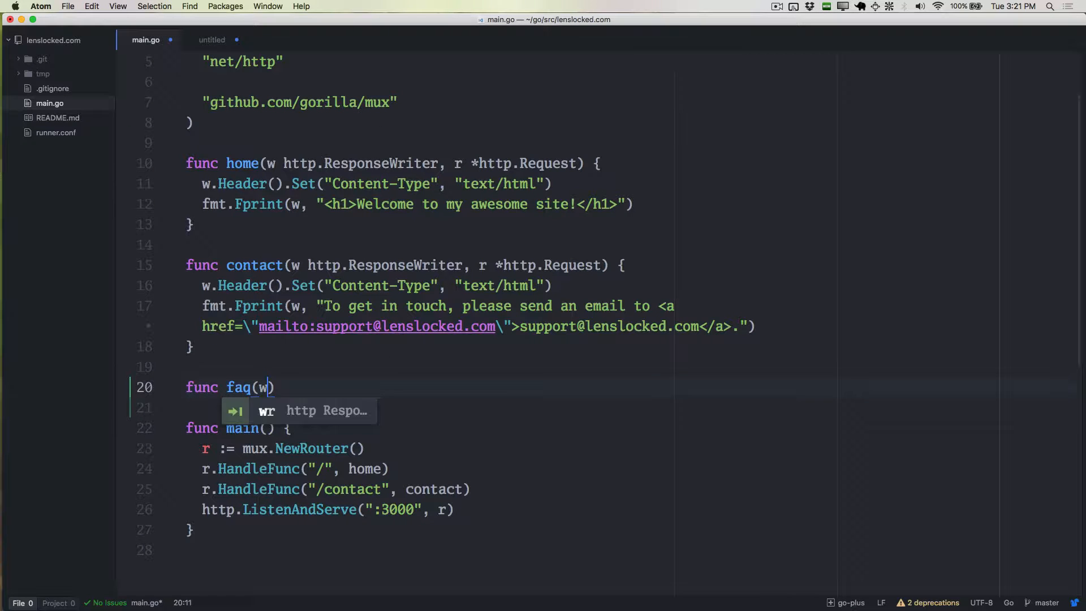
text(http.r)
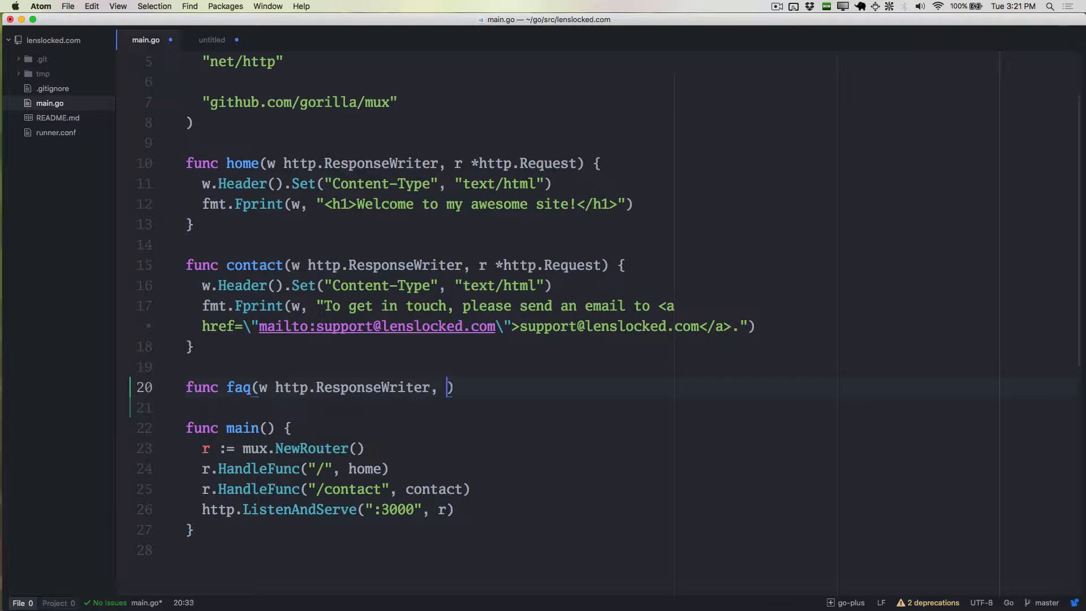
text(r *http.)
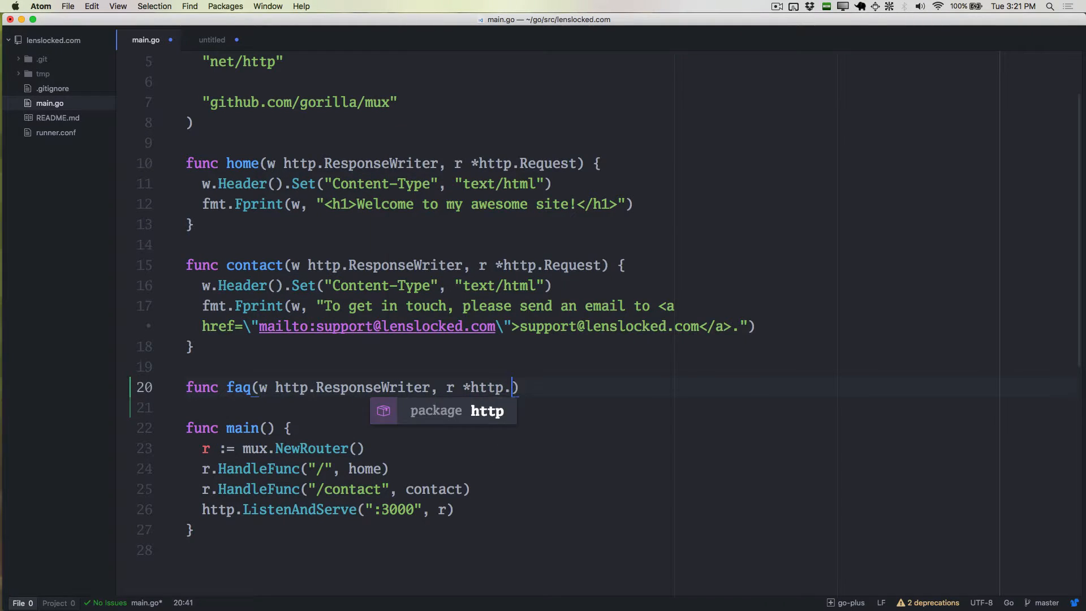
text(Request) {})
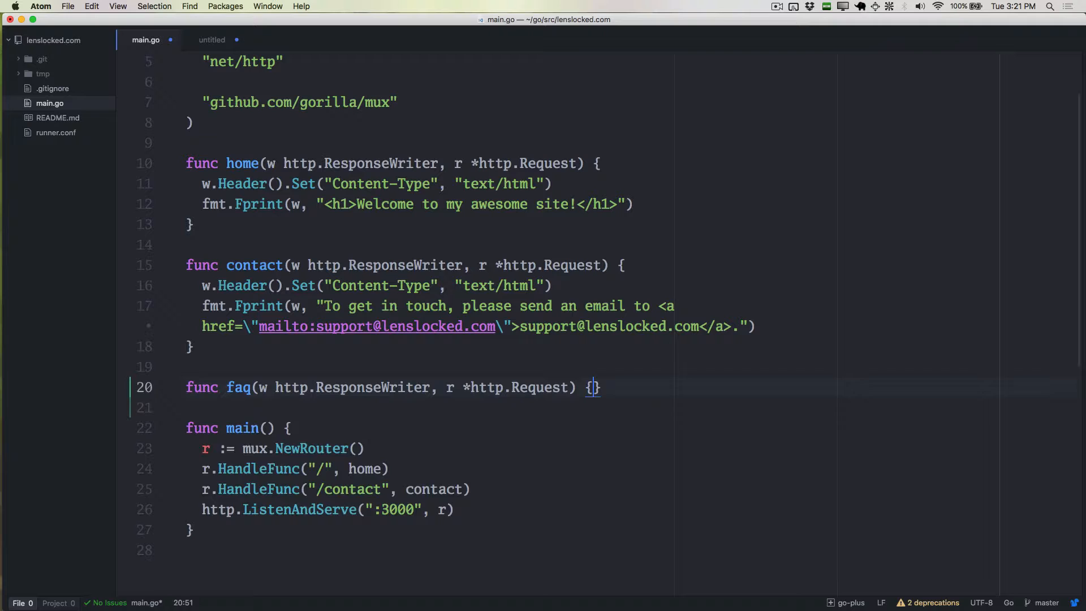
Step: Inside faq, set the Content-Type header to text/html with w.Header().Set
text(w)
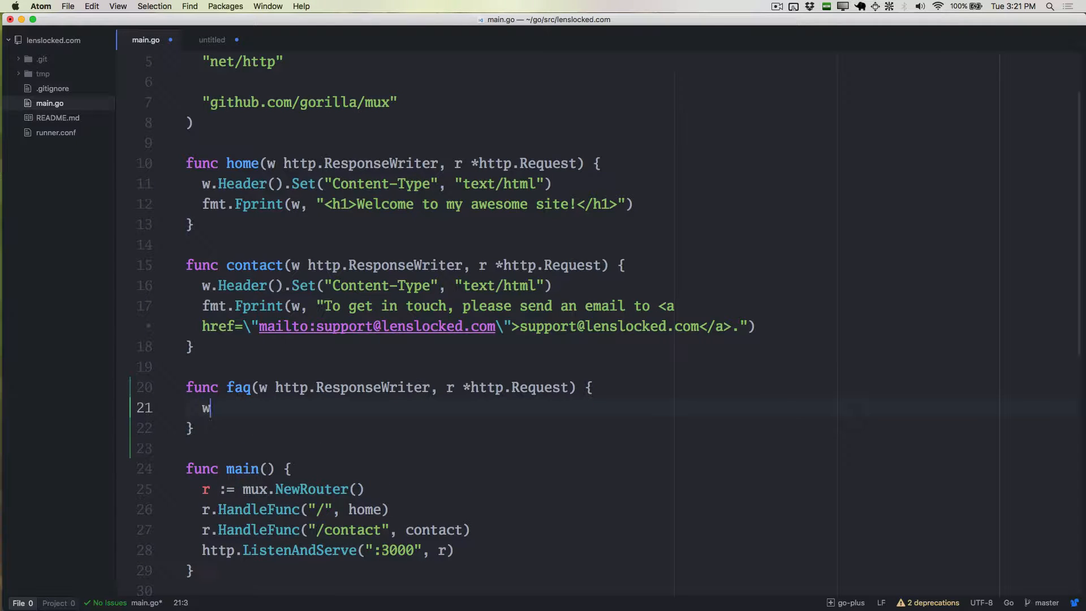
text(.Header().Set)
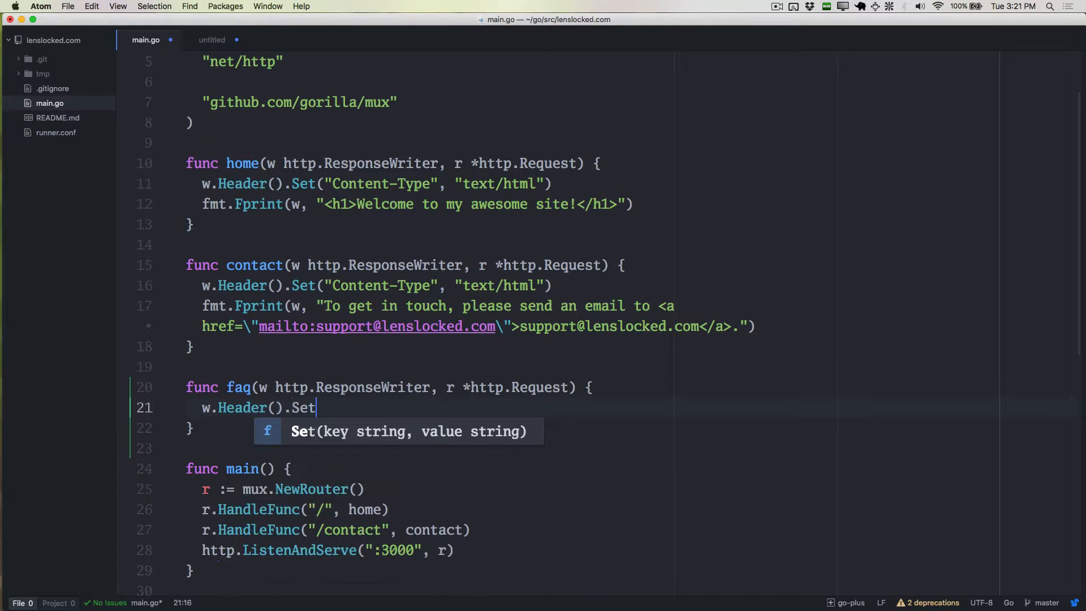
text(("Content-ty)
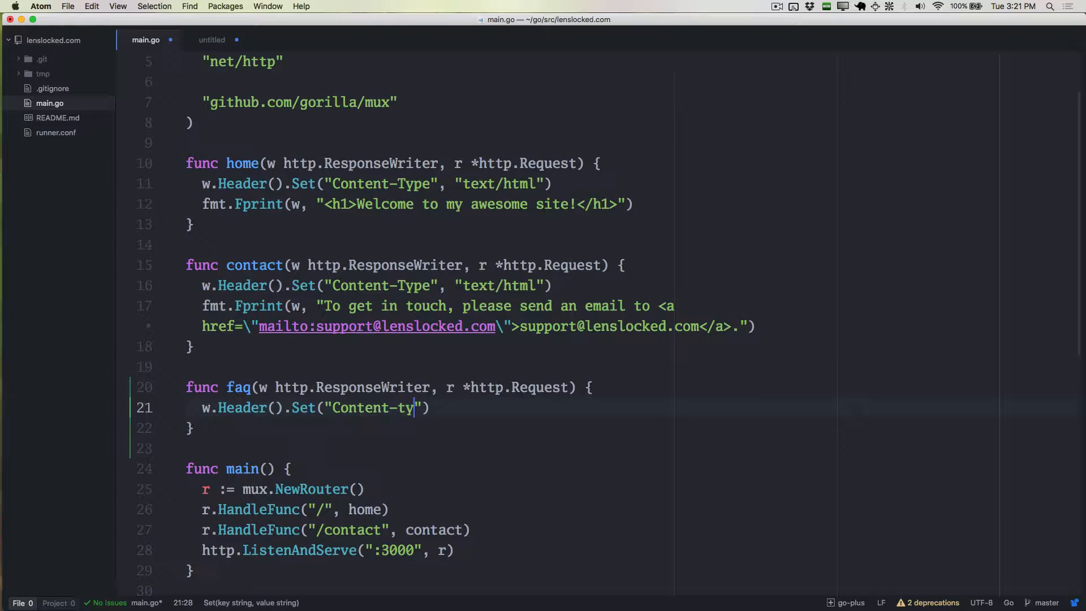
text(pe", "text/)
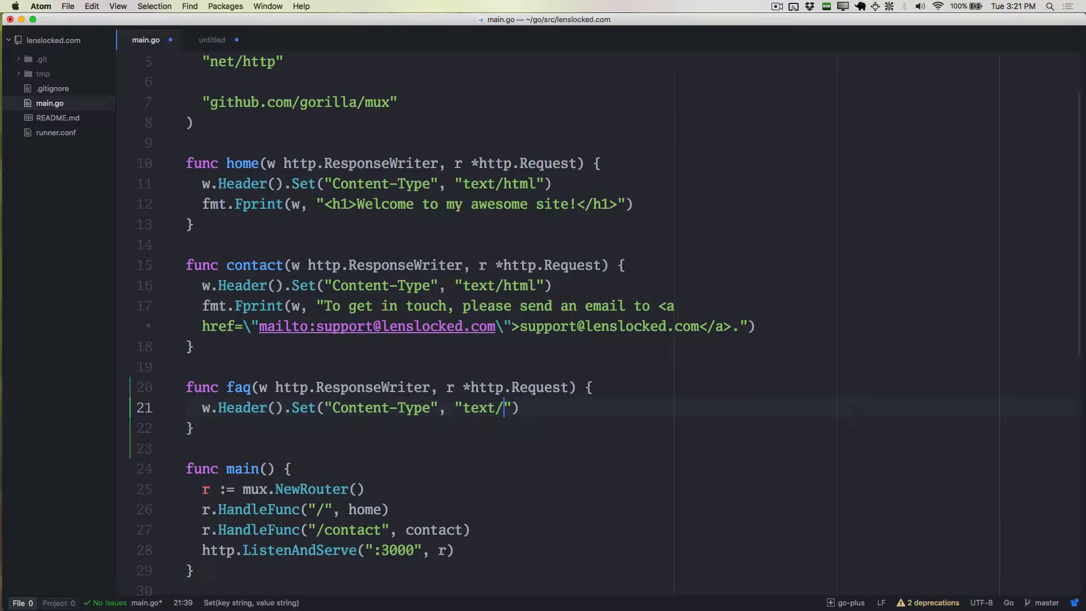
text(html)
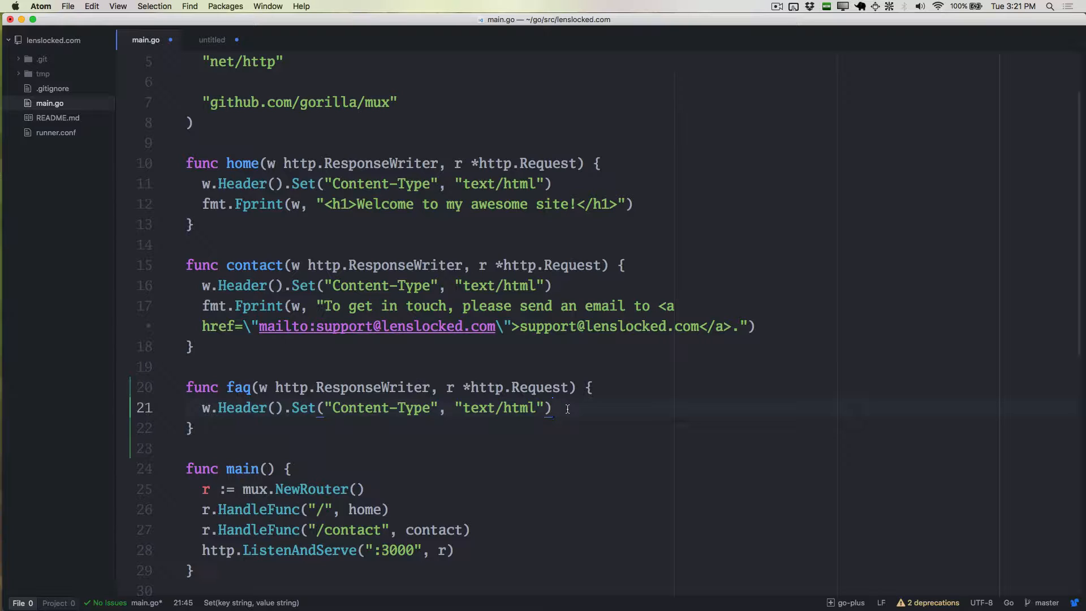
click(553, 407)
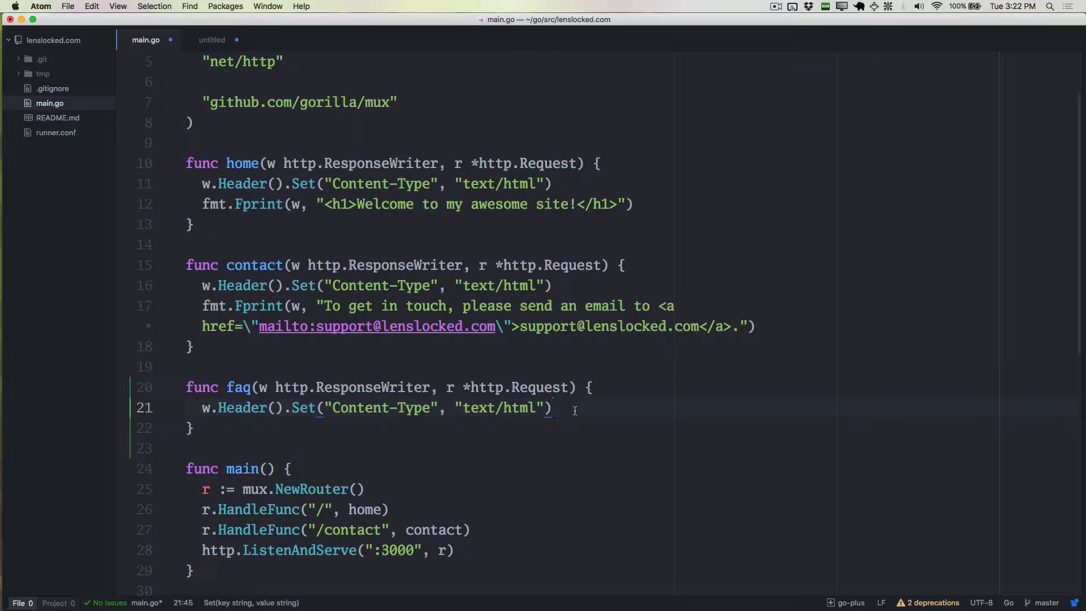
click(554, 408)
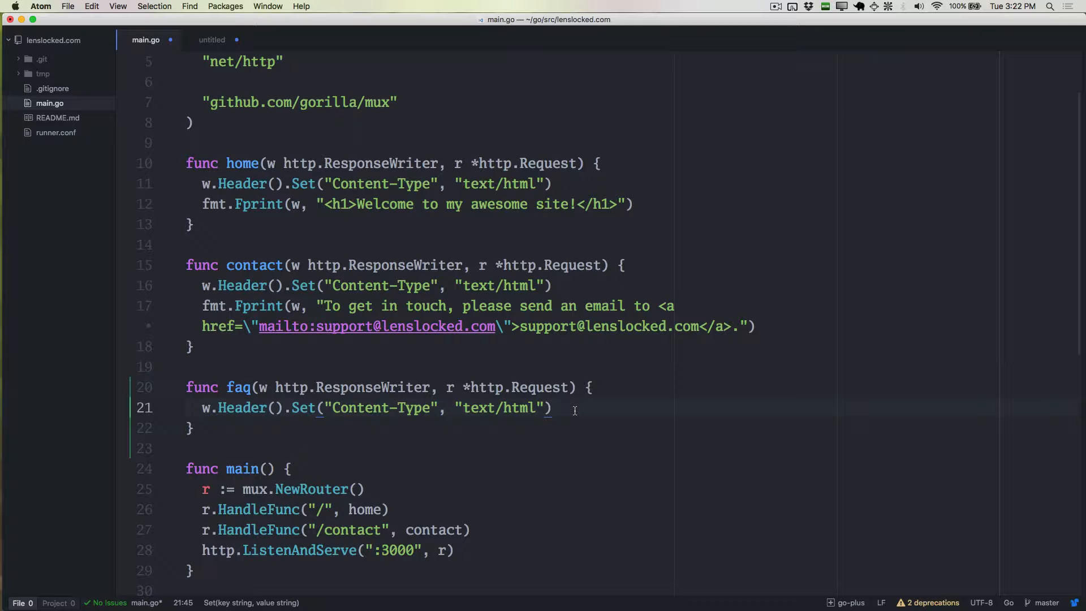
click(552, 408)
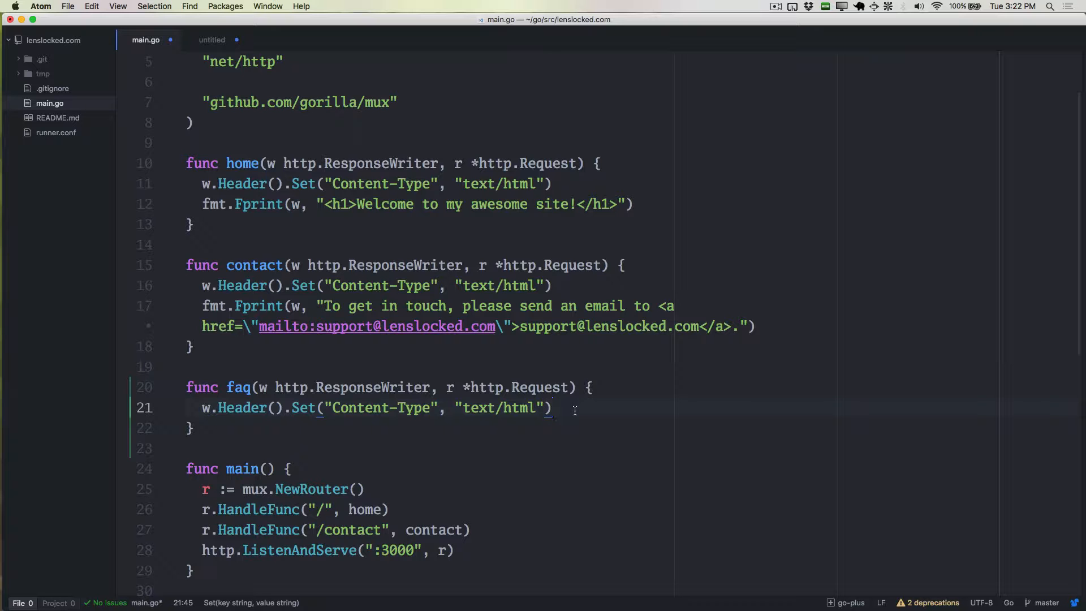
Step: Write fmt.Fprint(w, "<h1>Frequently Asked Questions</h1>" in the faq handler
text(fmt)
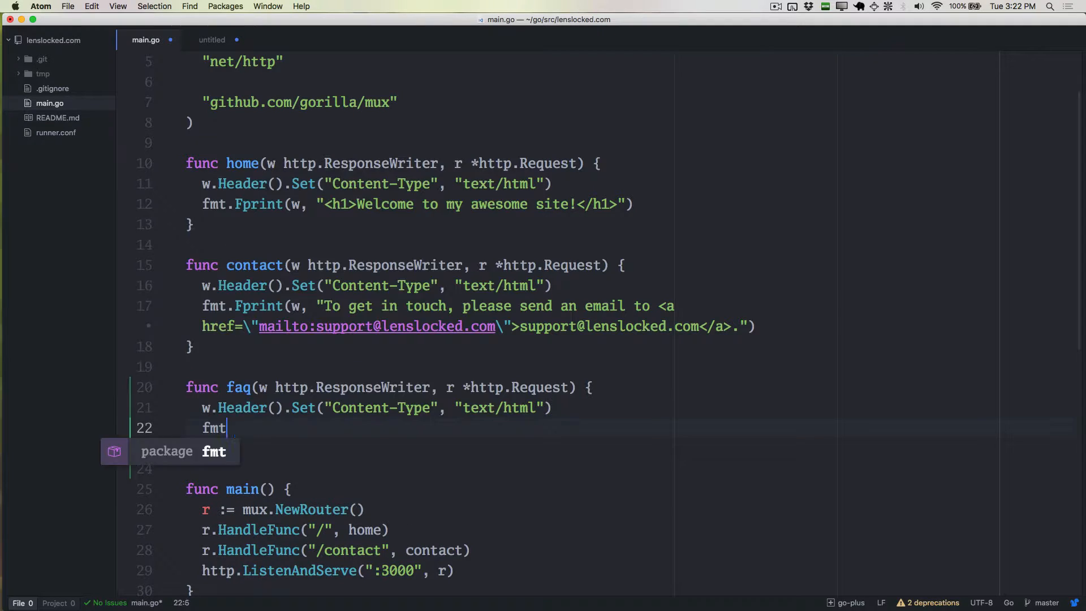
text(.Fprint()
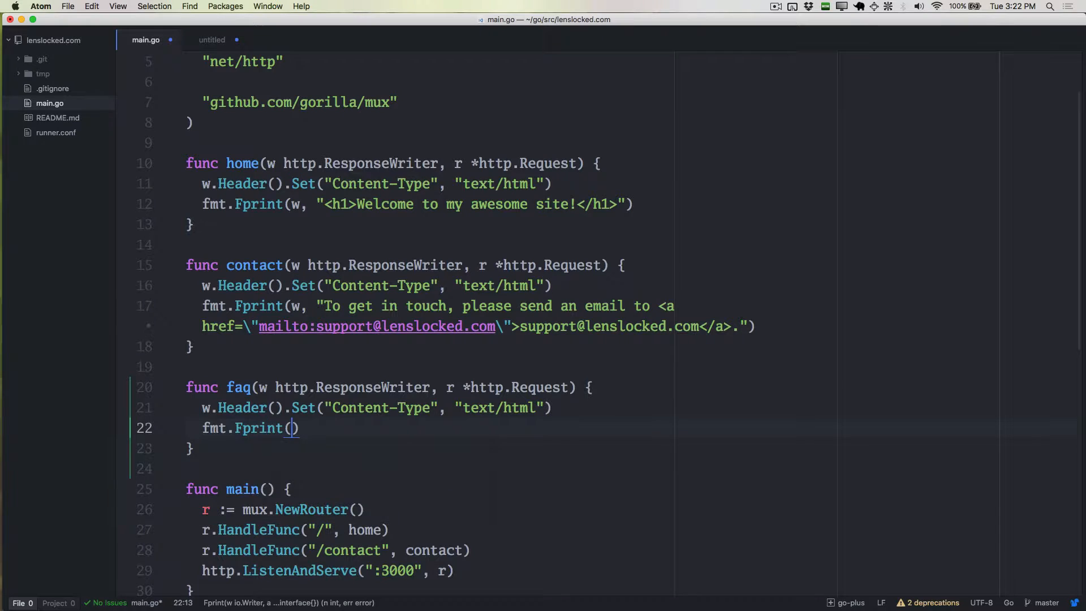
text(w, ")
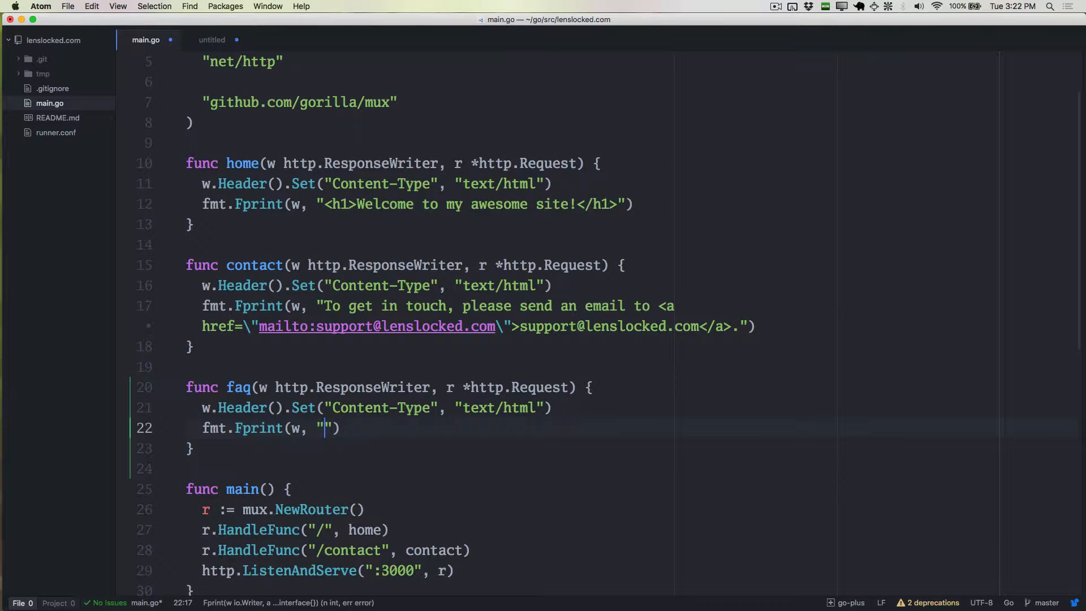
text(<h1>)
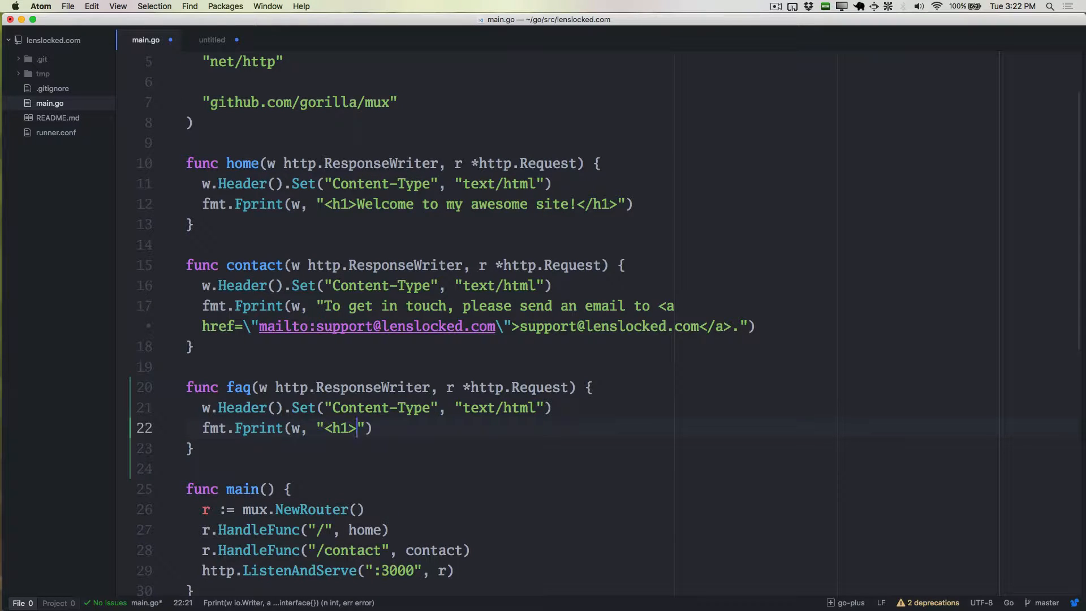
text(Frequently Ask)
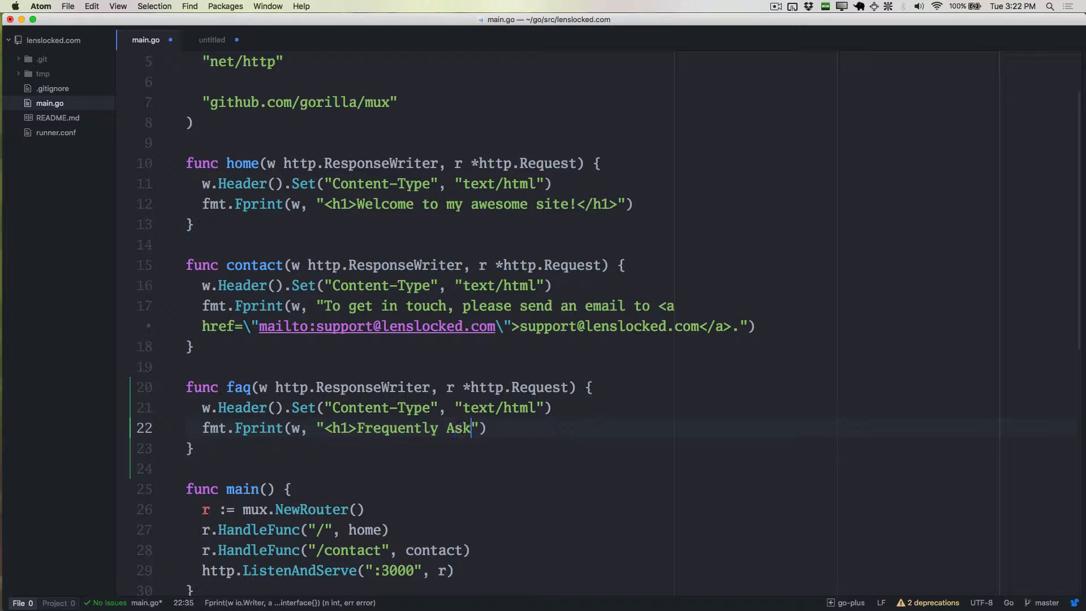
text(ed Questions</h1>)
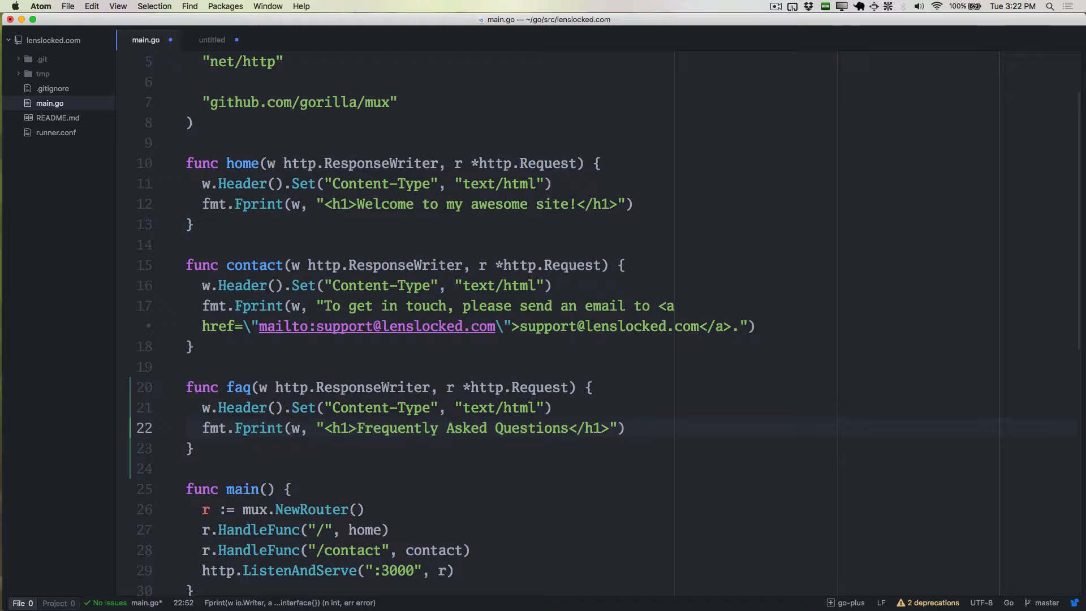
Step: Add the paragraph about questions our users commonly ask and close the Fprint string
text(<p>Her ei)
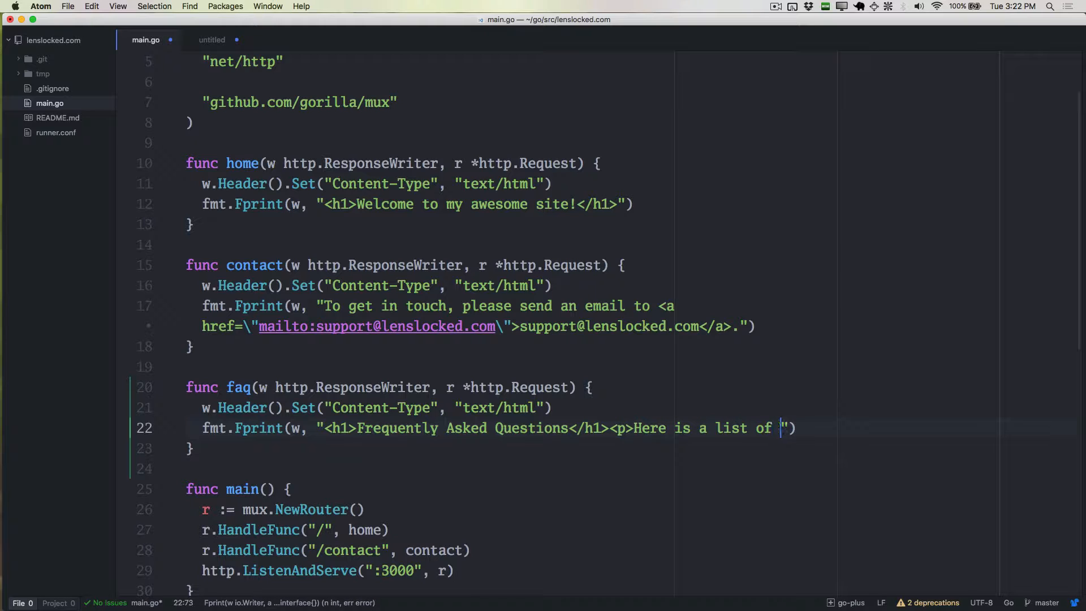
text(questions that)
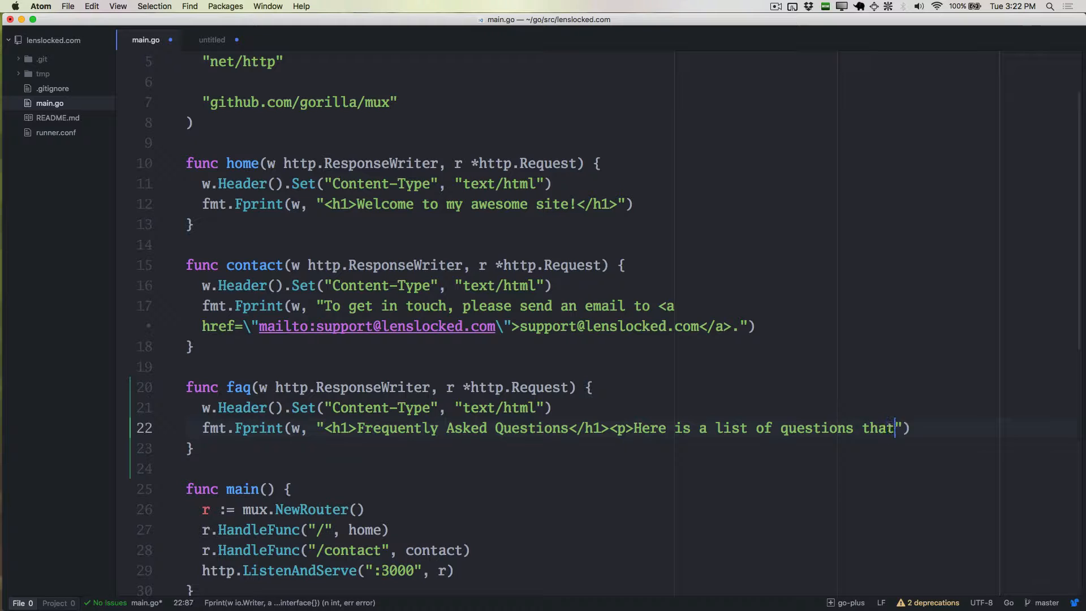
text(our users commonly)
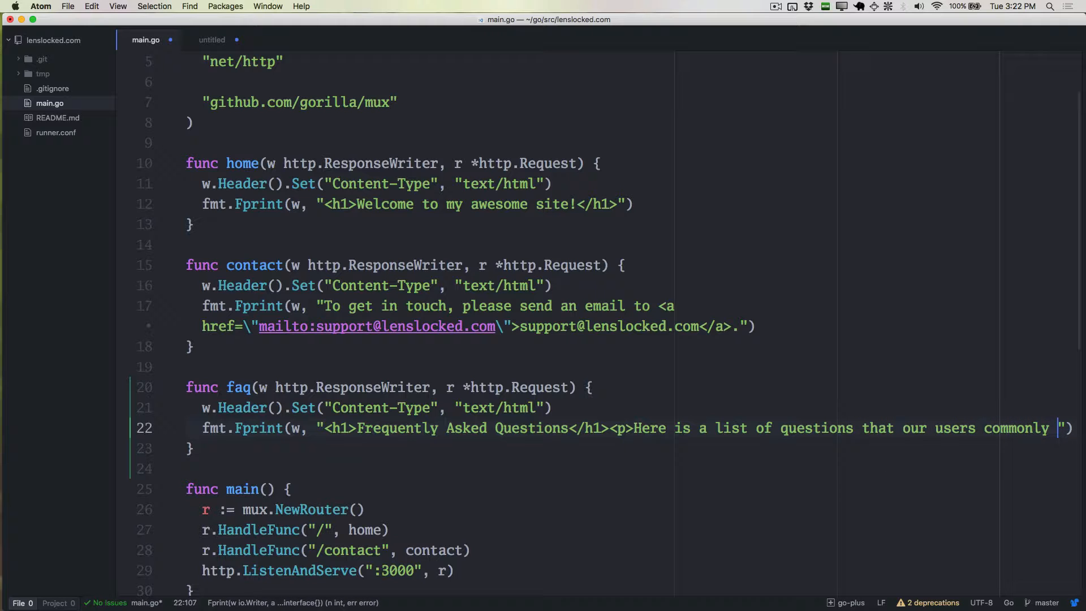
text(ask.)
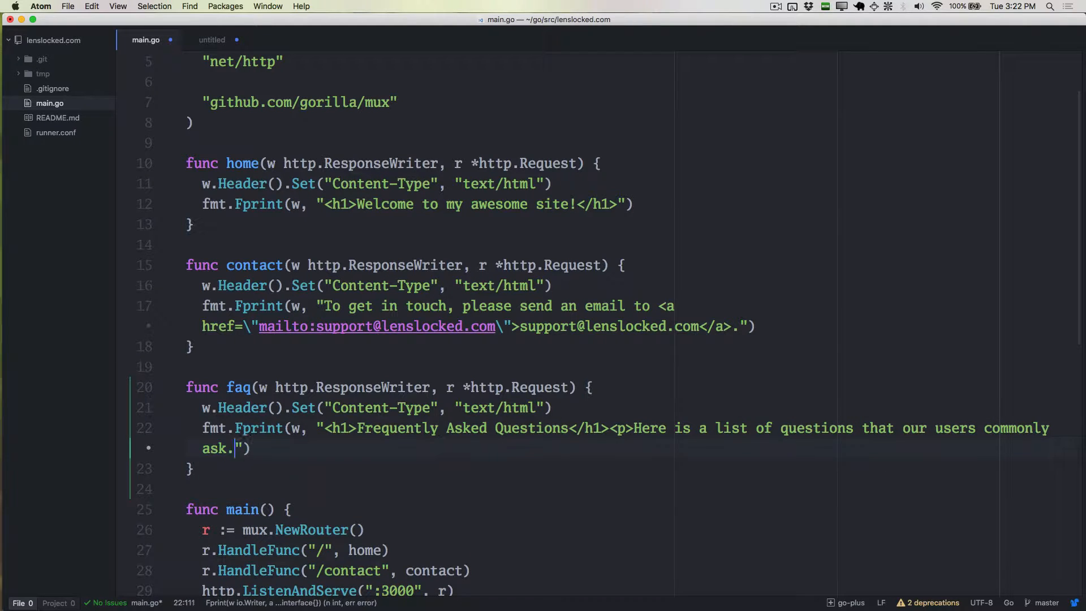
text(</p)
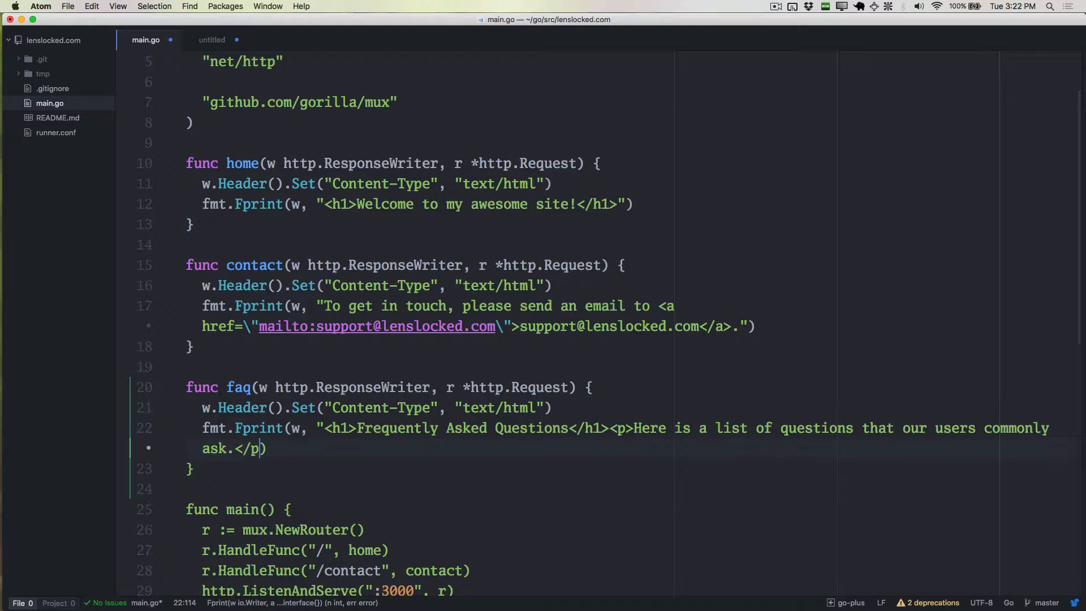
text(">)
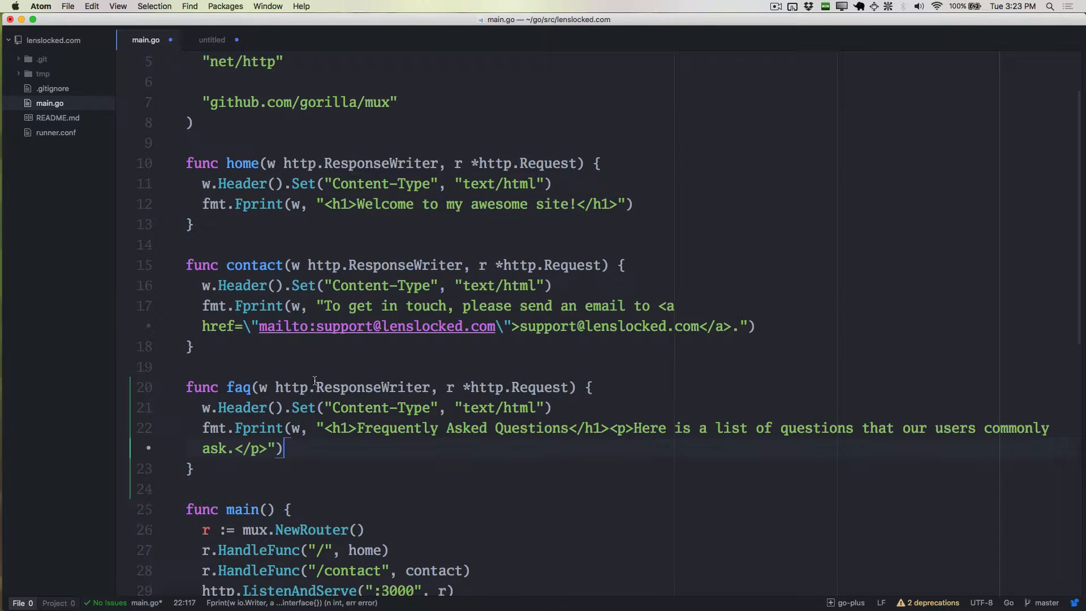
Step: Start a new line after the /contact route registration in main
click(194, 366)
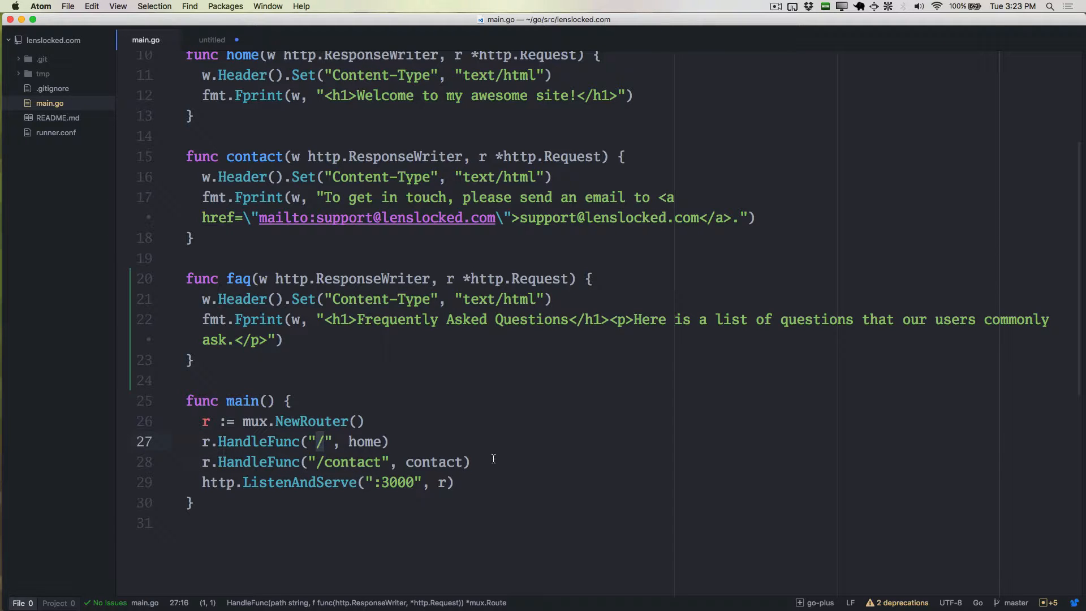
key(Return)
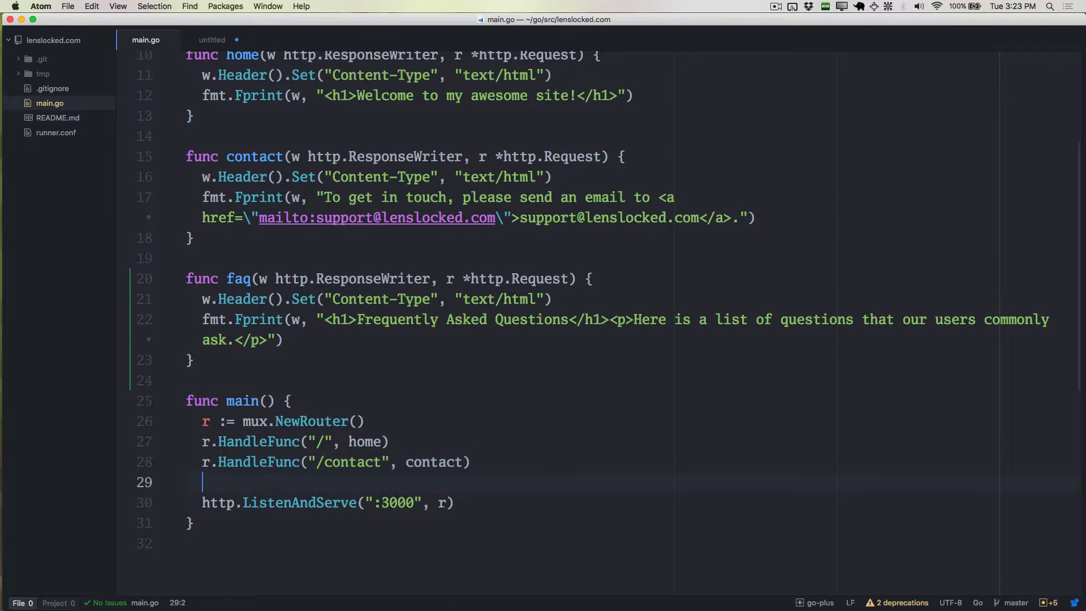
Step: Register r.HandleFunc("/faq", faq) in main
text(r.HandleFunc()
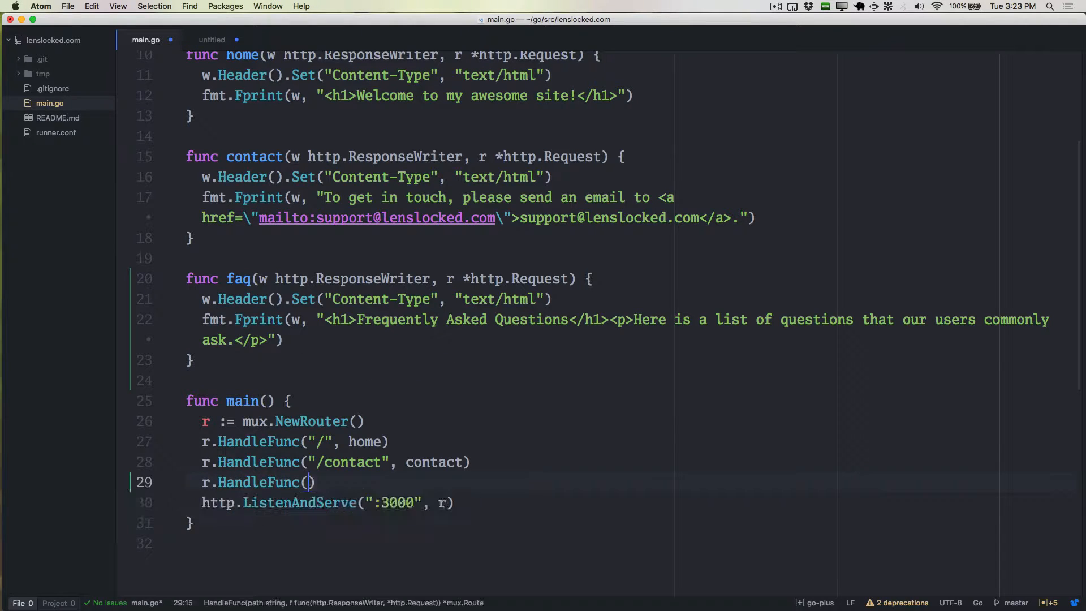
text("/faq")
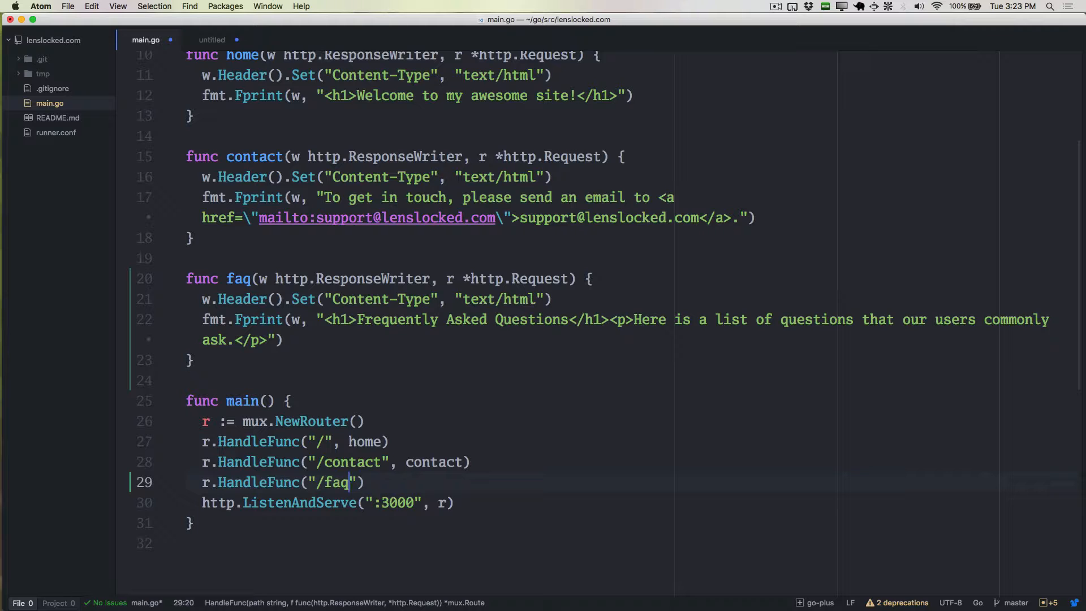
text(,)
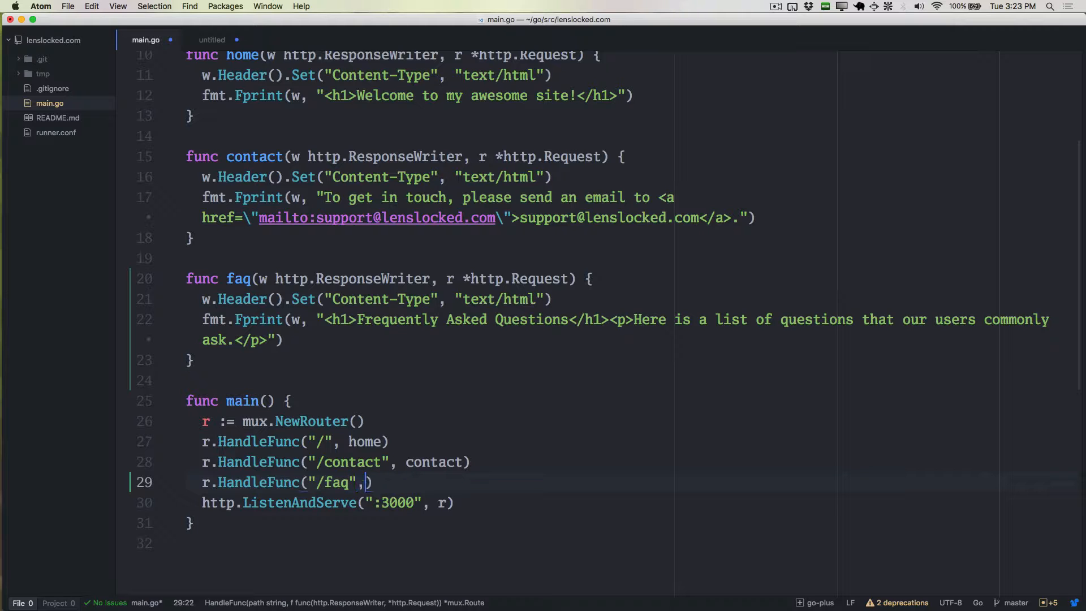
text(faq)
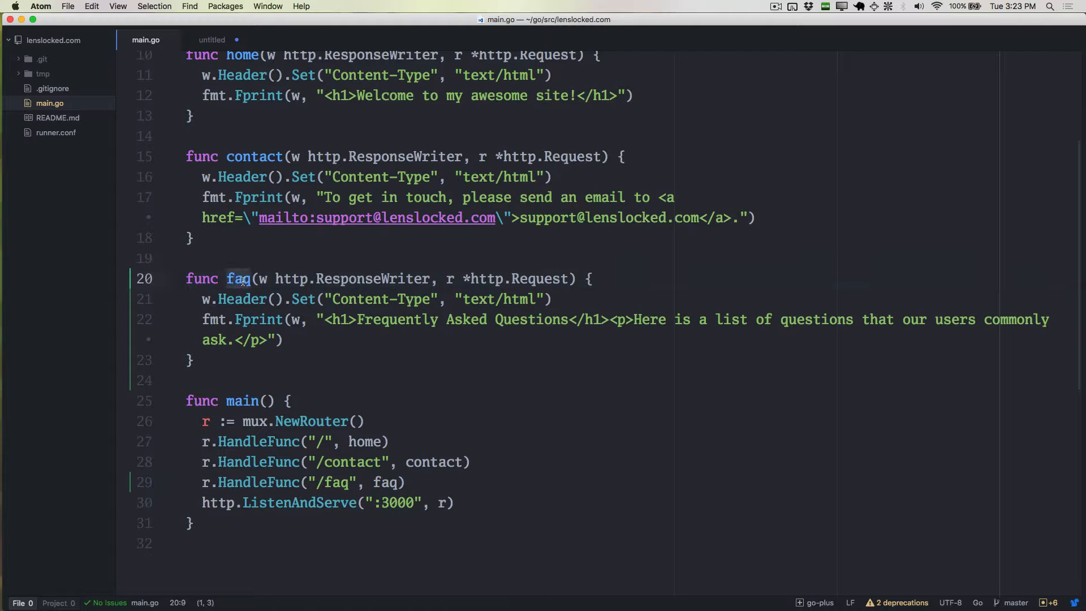
Step: Rename the handler to blah in its definition and in the /faq route
text(blah)
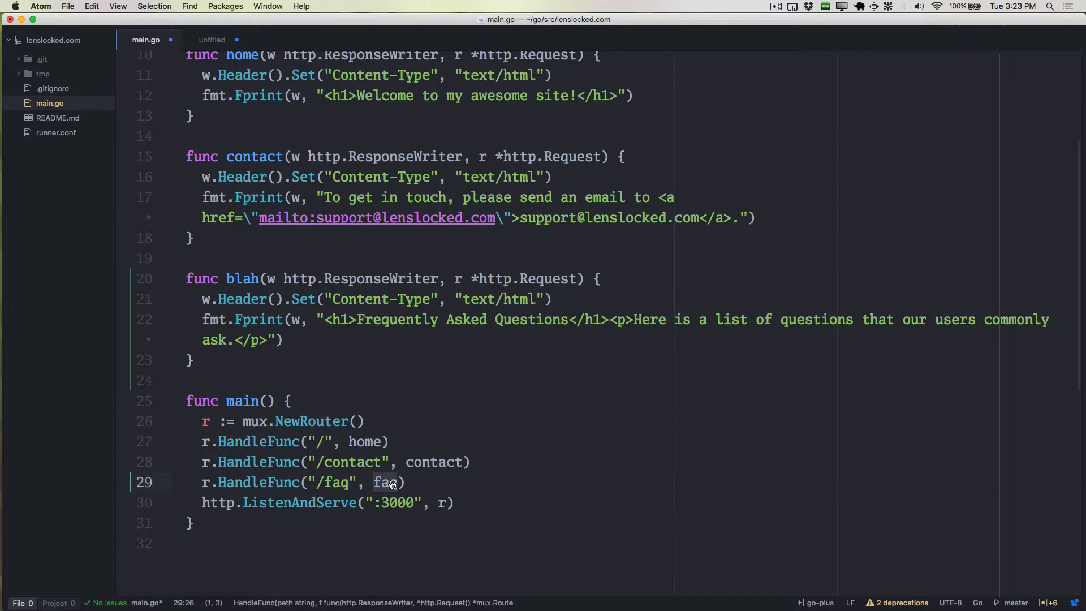
text(blah)
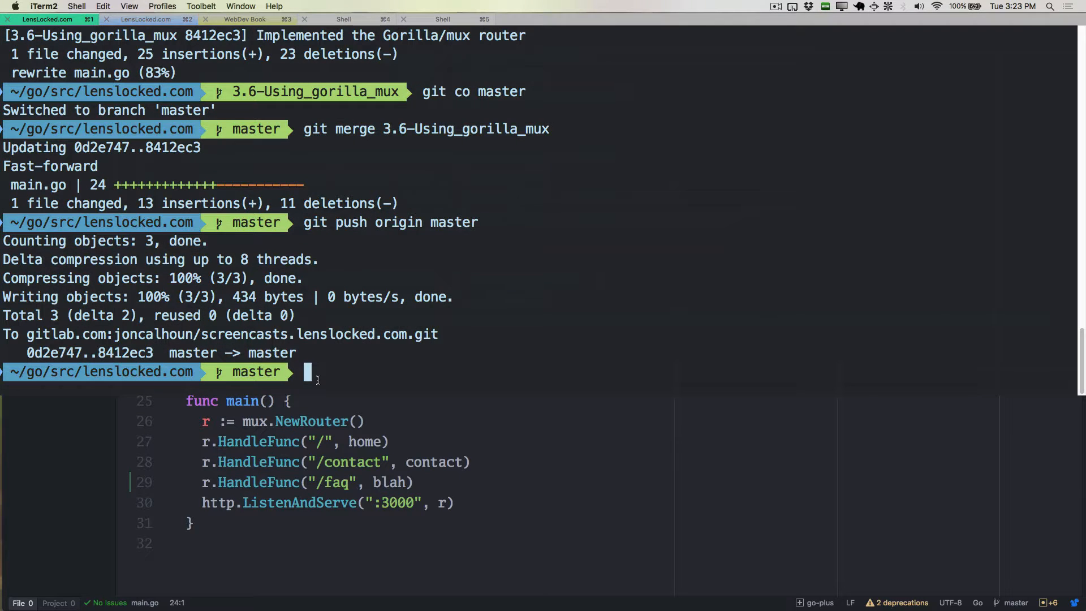
Step: Load the local site pages in Chrome to confirm /faq serves correctly, then return to Atom
text(git commit -m 'Implemented the Gorilla/mux router')
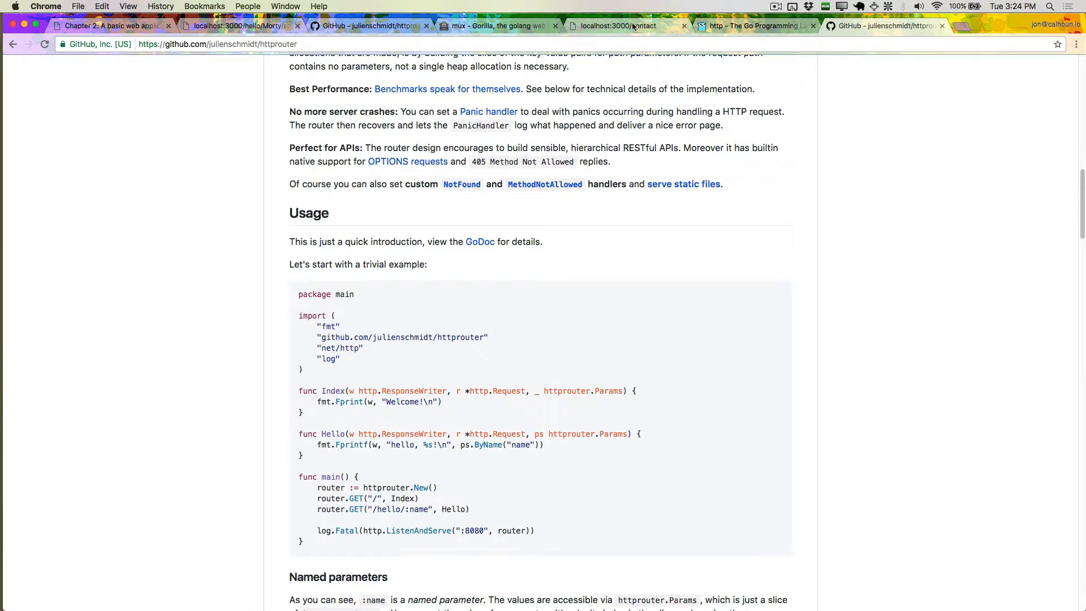
click(609, 26)
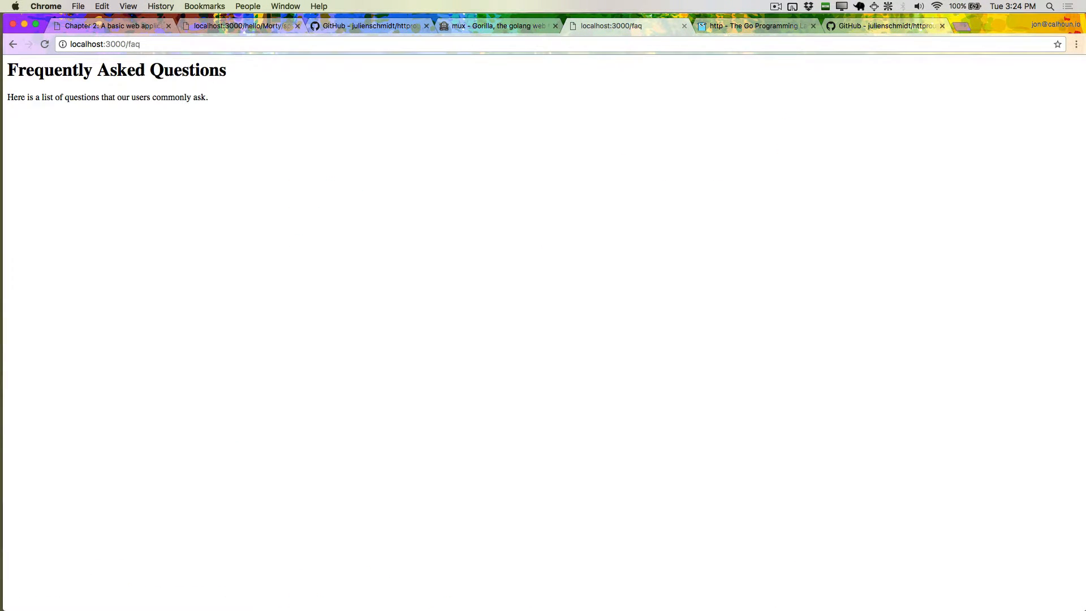
text(localhost:3000/contact)
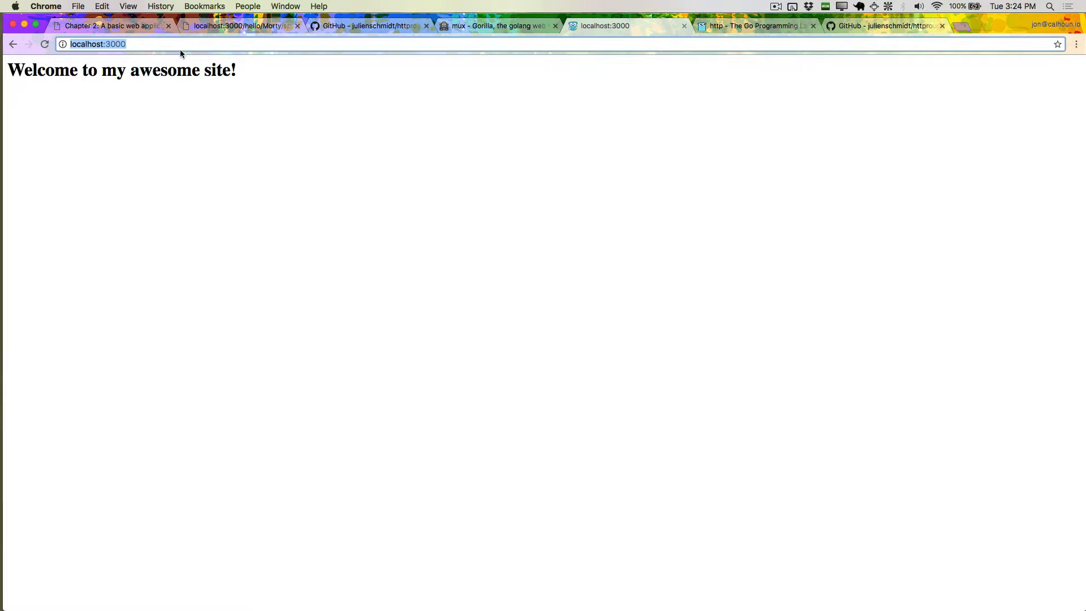
key(cmd+tab)
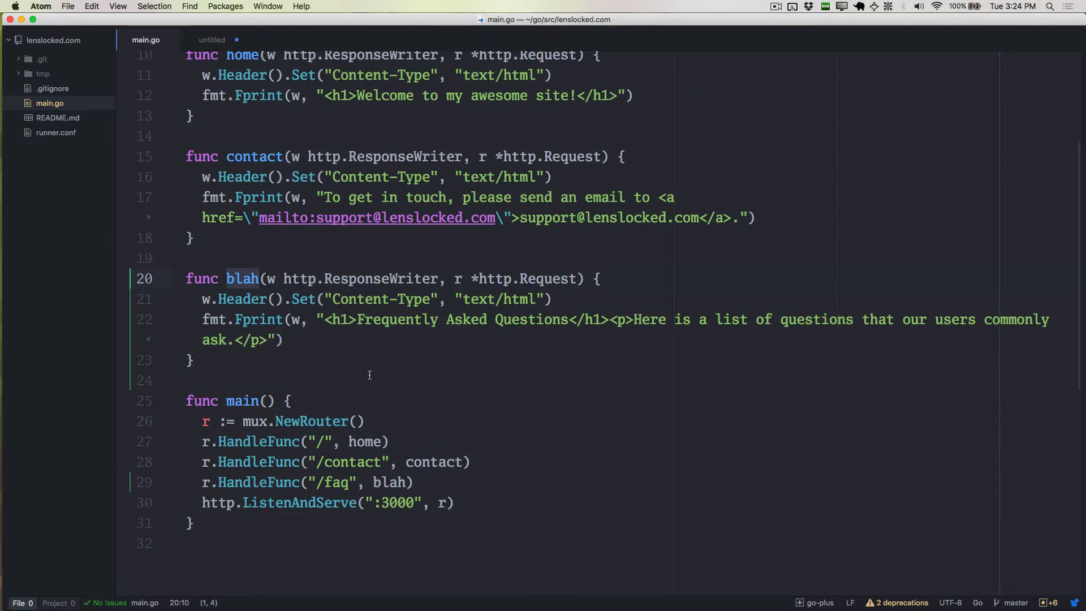
Step: Stop the server, run git status and git diff, then git add -A and git stash the changes
click(43, 7)
text(git statu)
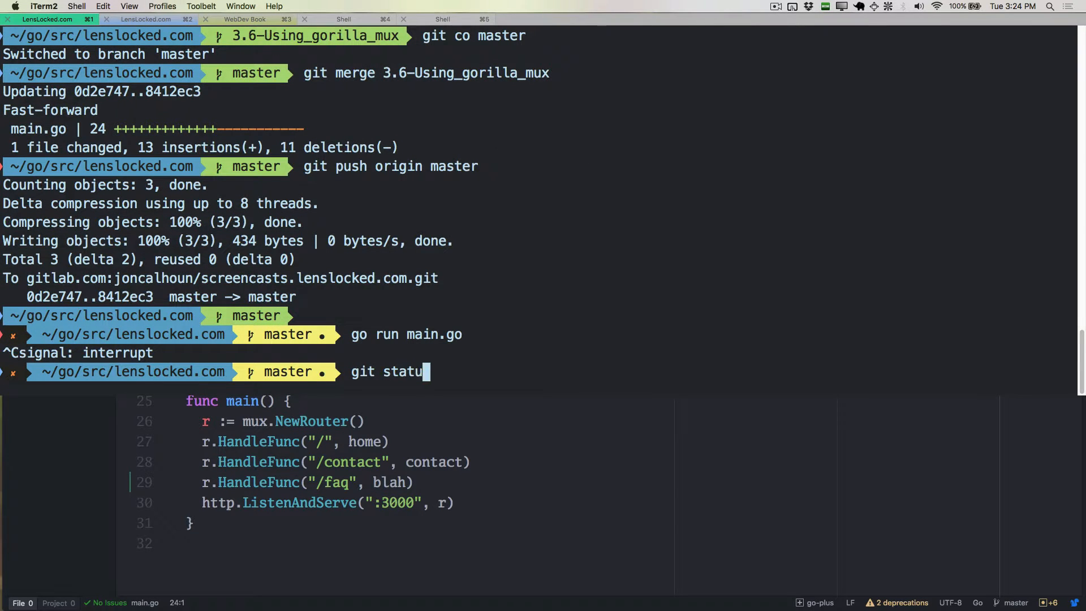
key(Return)
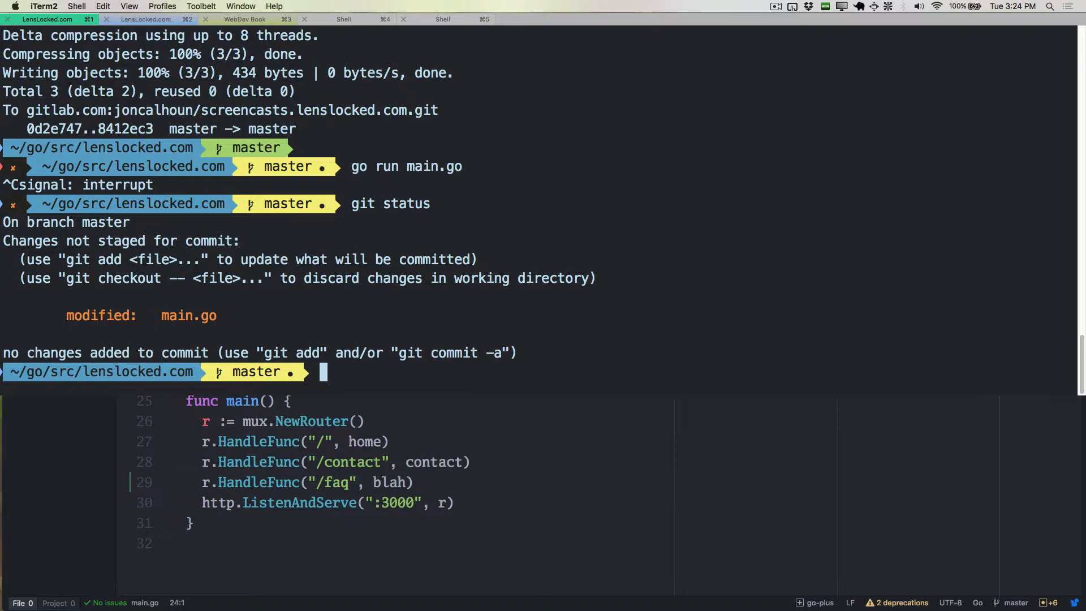
text(git diff)
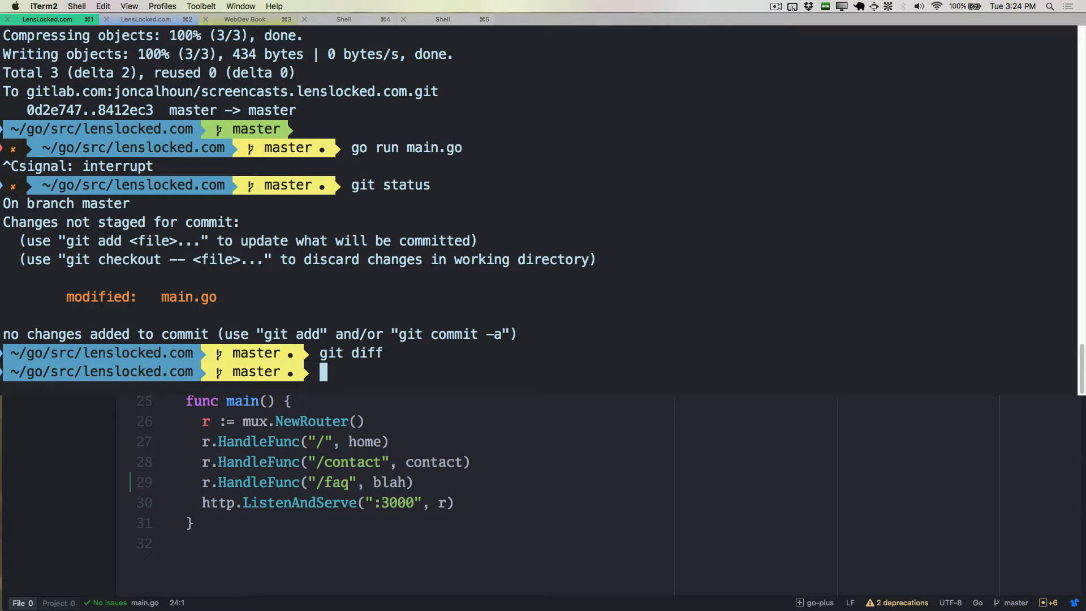
text(git add -A)
text(git stash)
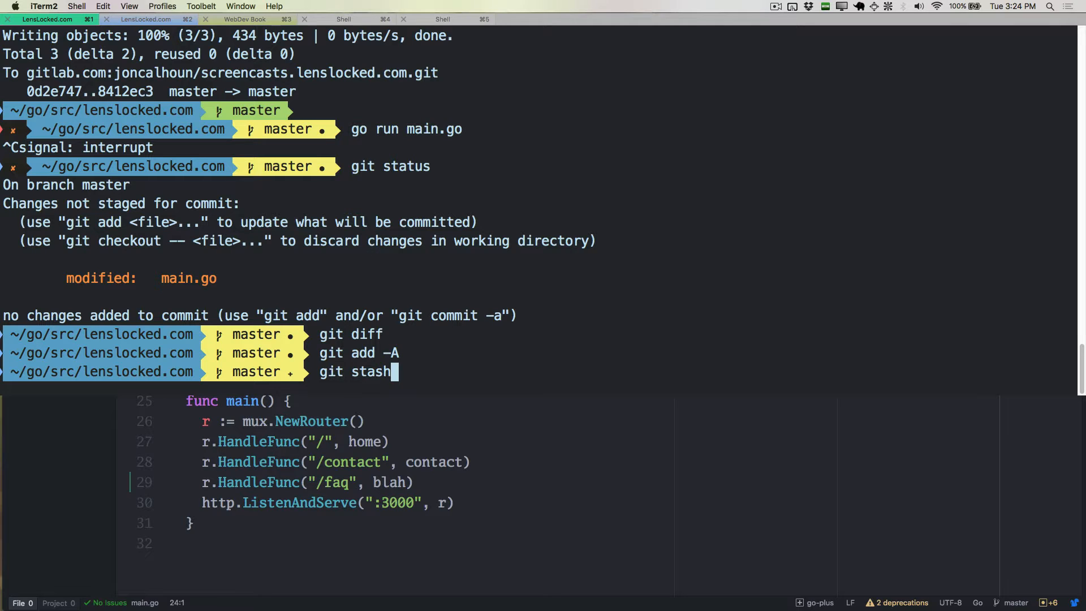
key(Return)
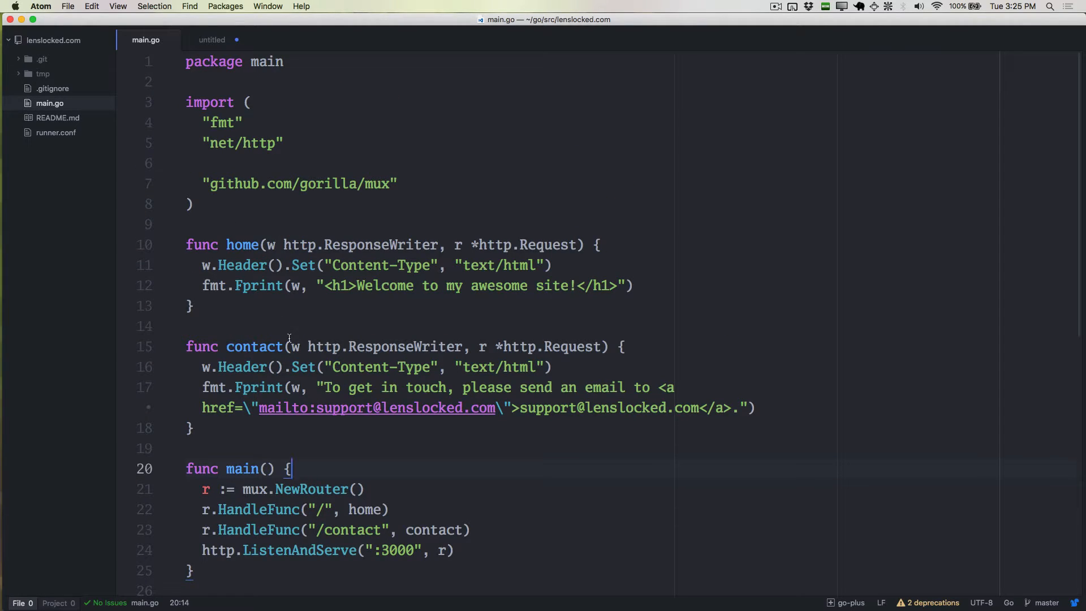
Step: Run git stash apply so main.go regains the blah handler and /faq route
scroll(down, 3)
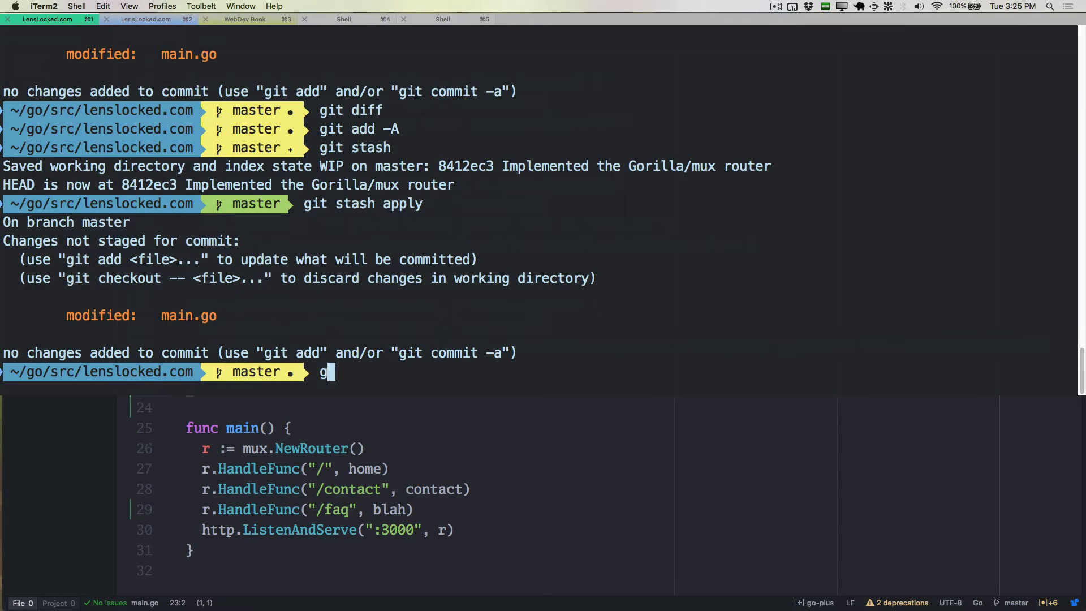
Step: Create branch 3.8-Adding_an_FAQ_page and rename blah back to faq in the route
text(it co -b)
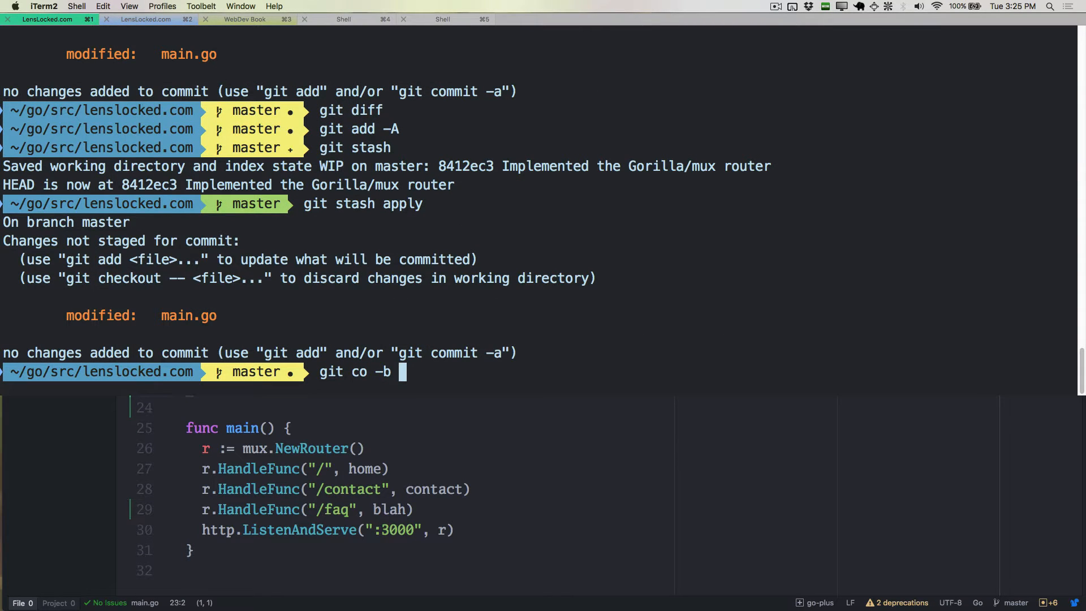
text(3.8-)
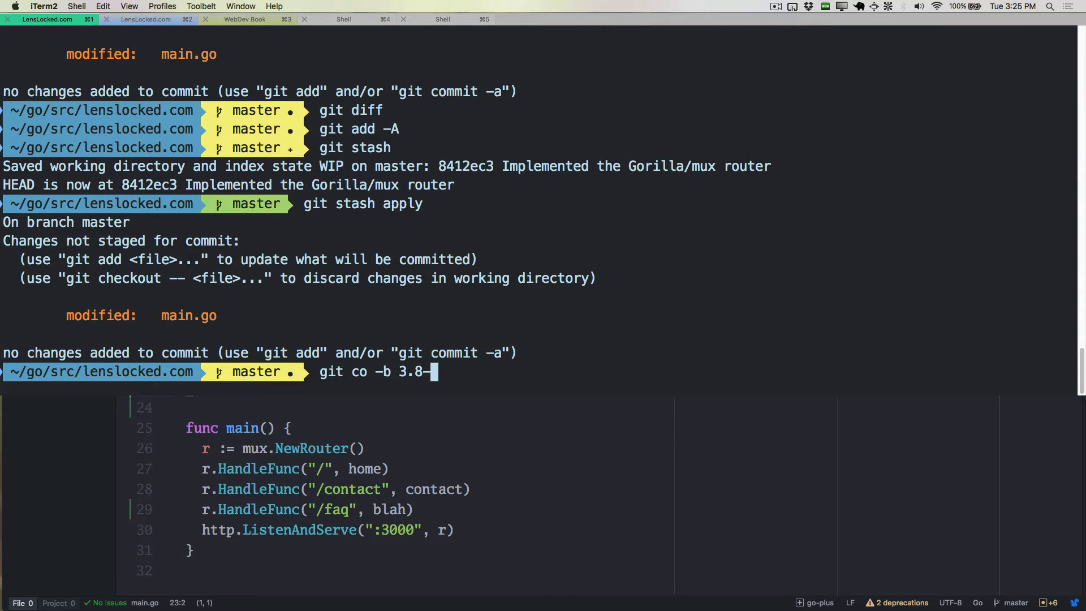
text(Adding)
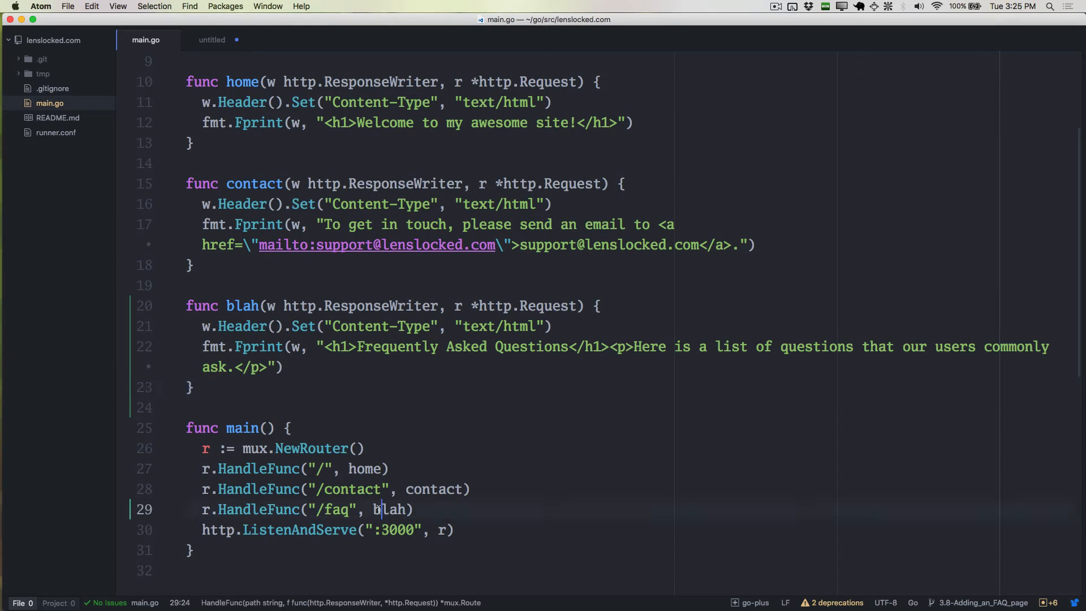
double_click(242, 305)
text(faq)
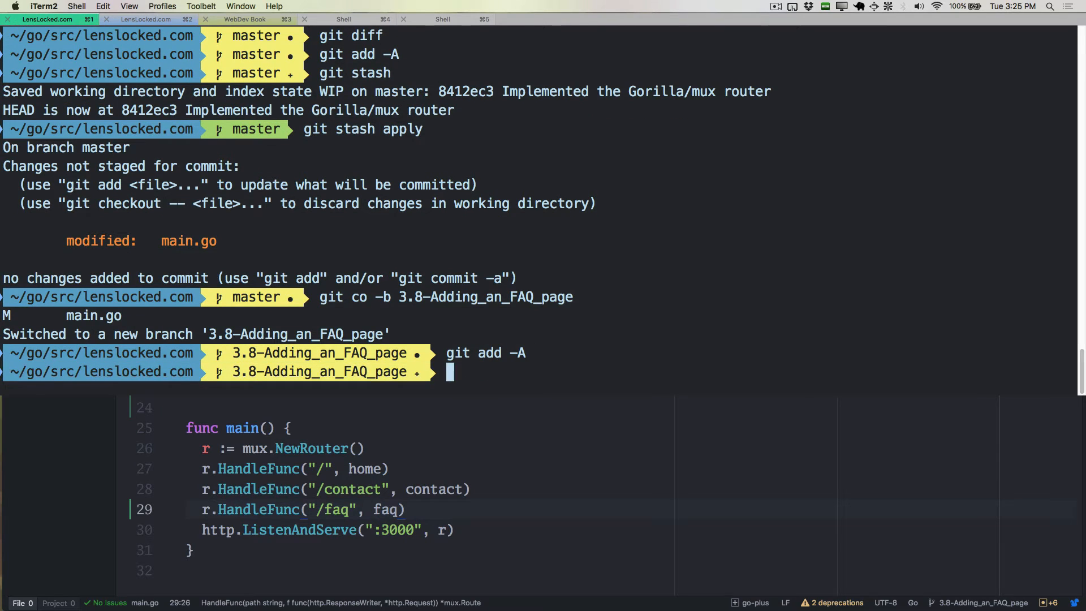
Step: Commit with git commit -m 'Added an FAQ page.' on the new branch
text(git commit -m 'Added an FAQ page.)
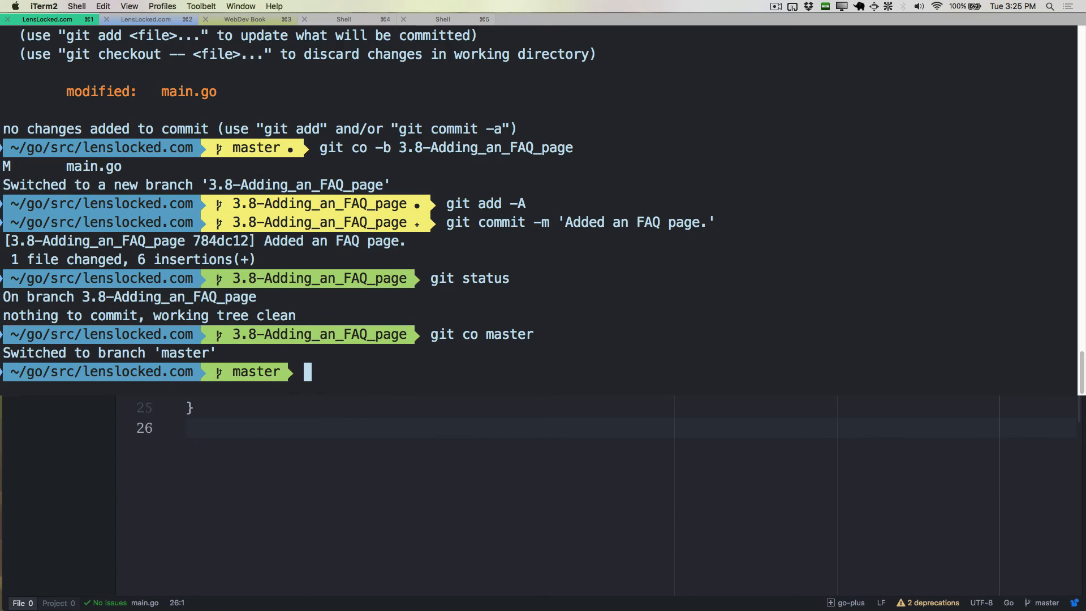
mouse_move(391, 396)
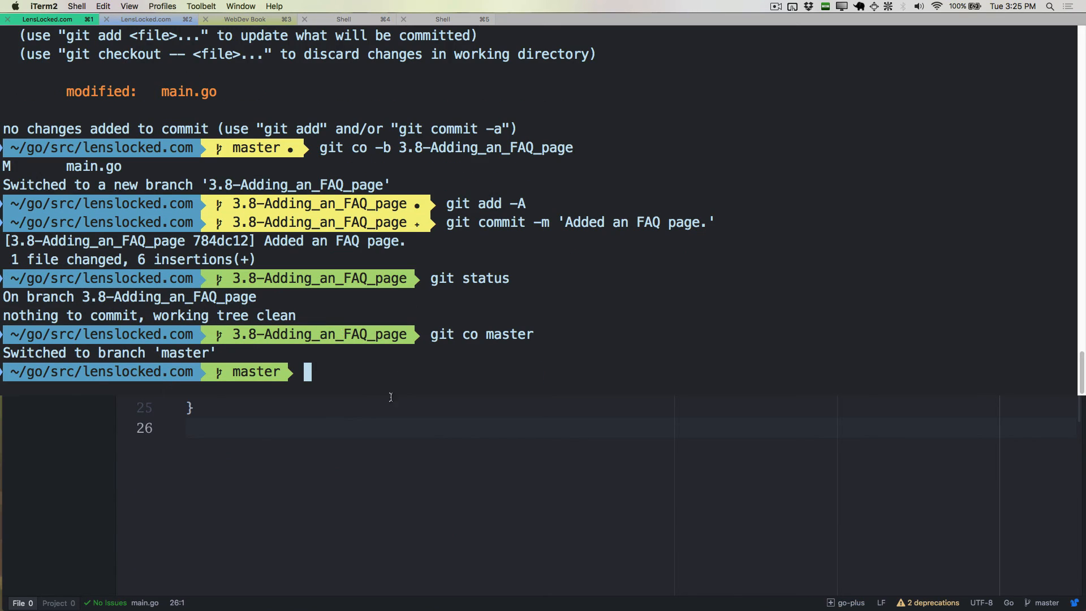